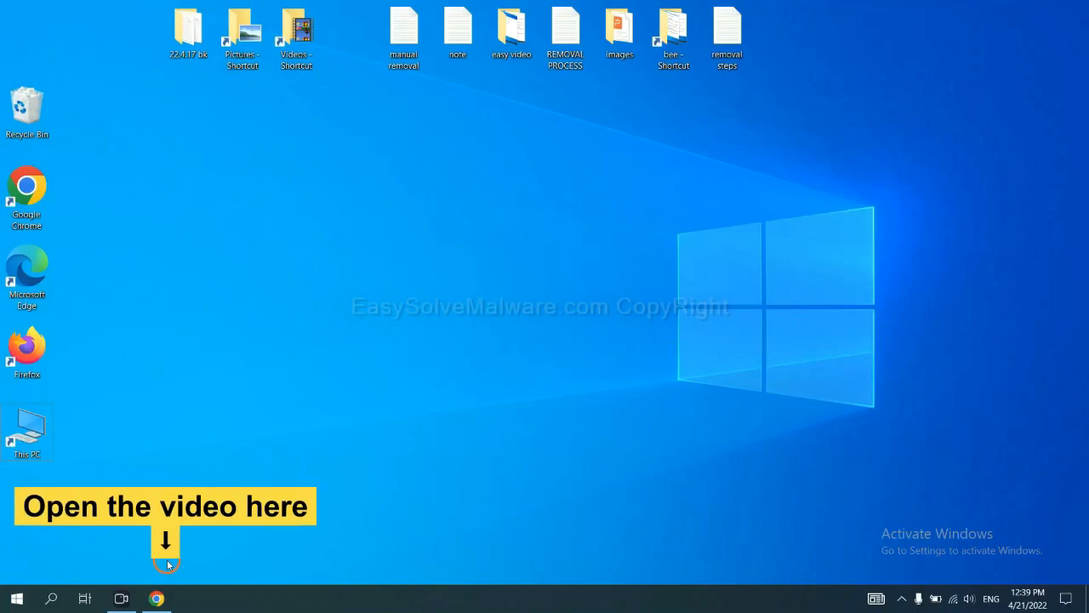
- Bring up Chrome with the EasySolveMalware removal guide and SpyHunter download
{"action": "left_click", "coordinate": [153, 595]}
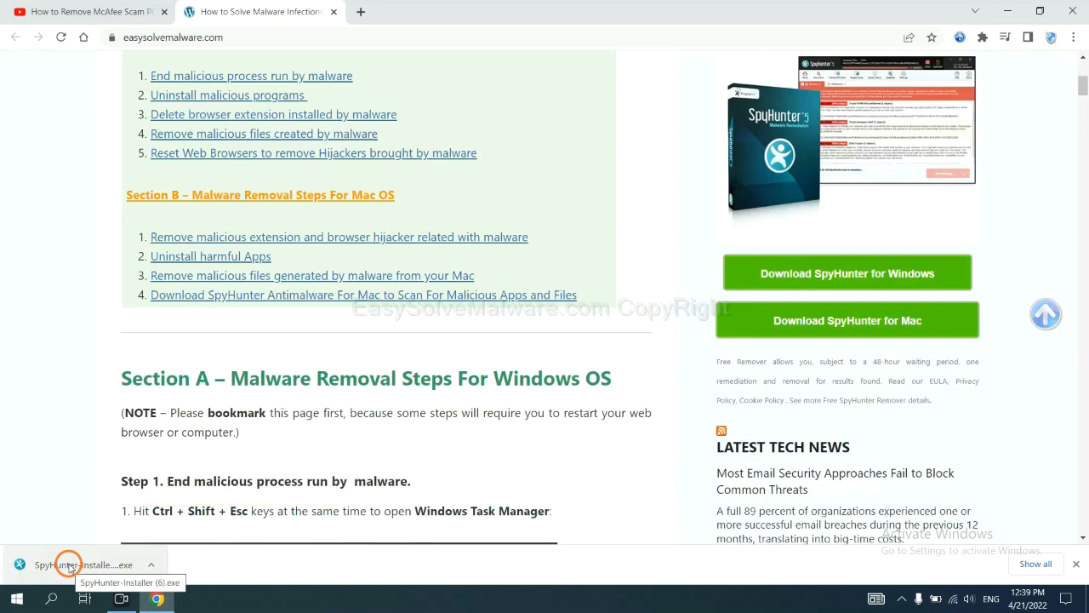
- Launch the downloaded SpyHunter installer and choose English as its language
{"action": "left_click", "coordinate": [68, 565]}
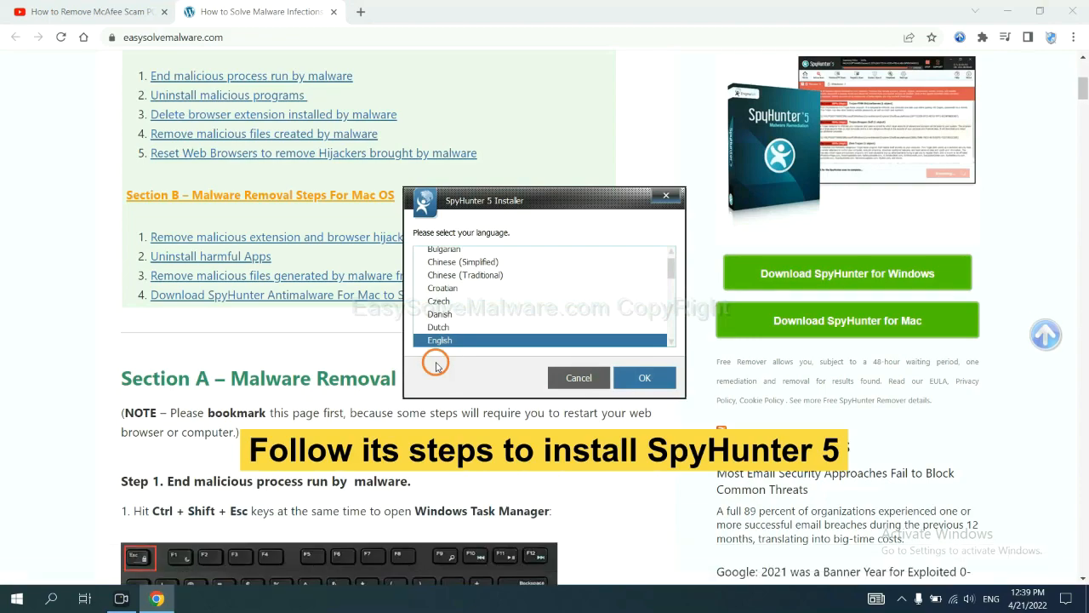
{"action": "left_click", "coordinate": [644, 377]}
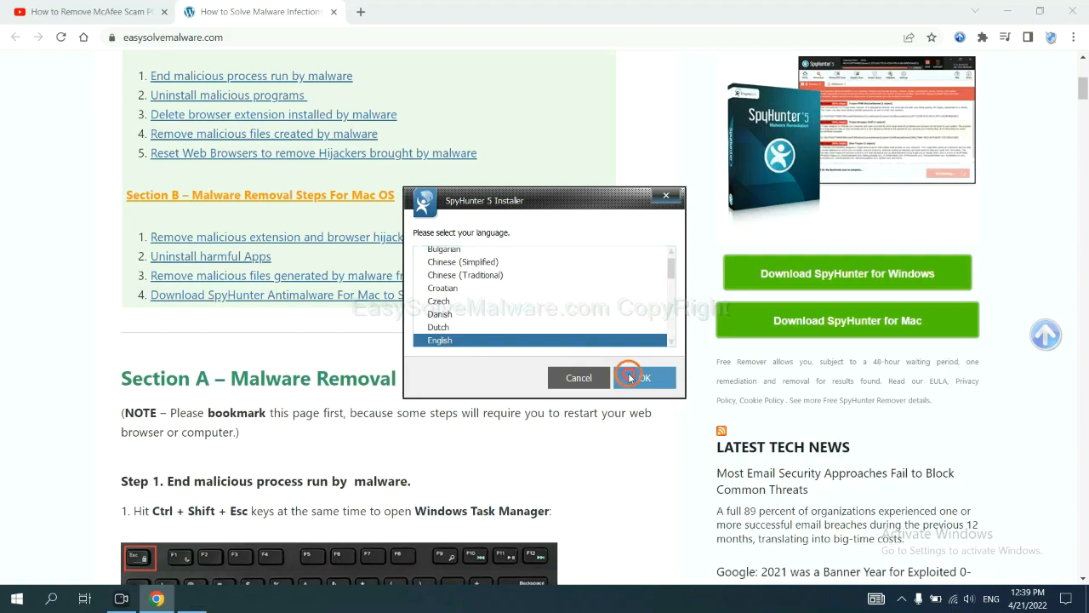
{"action": "left_click", "coordinate": [643, 378]}
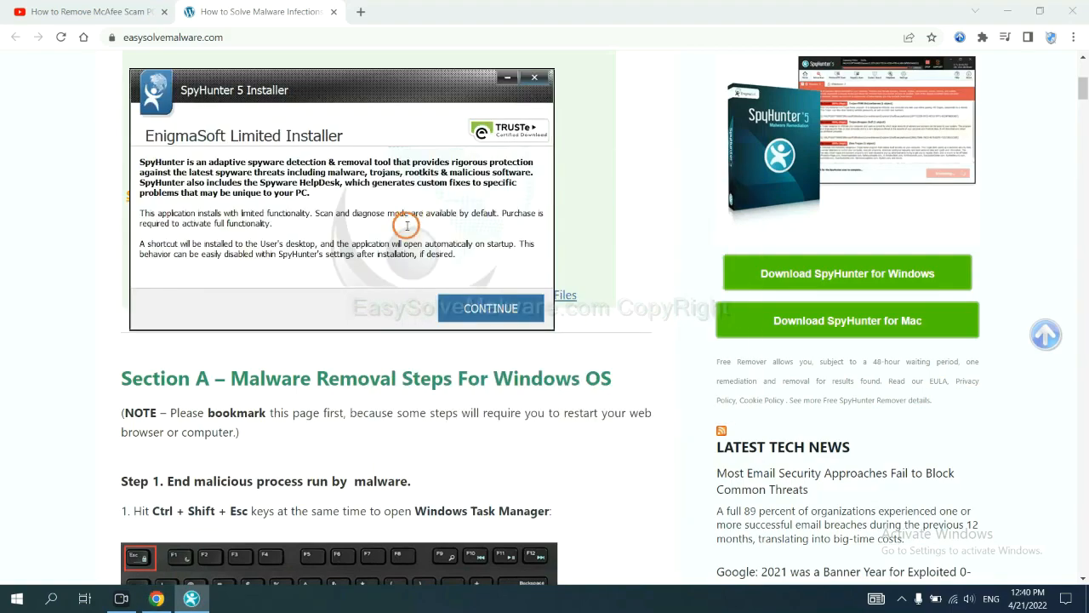
- Accept the EULA and privacy policy and install SpyHunter 5 to setup success
{"action": "left_click", "coordinate": [490, 308]}
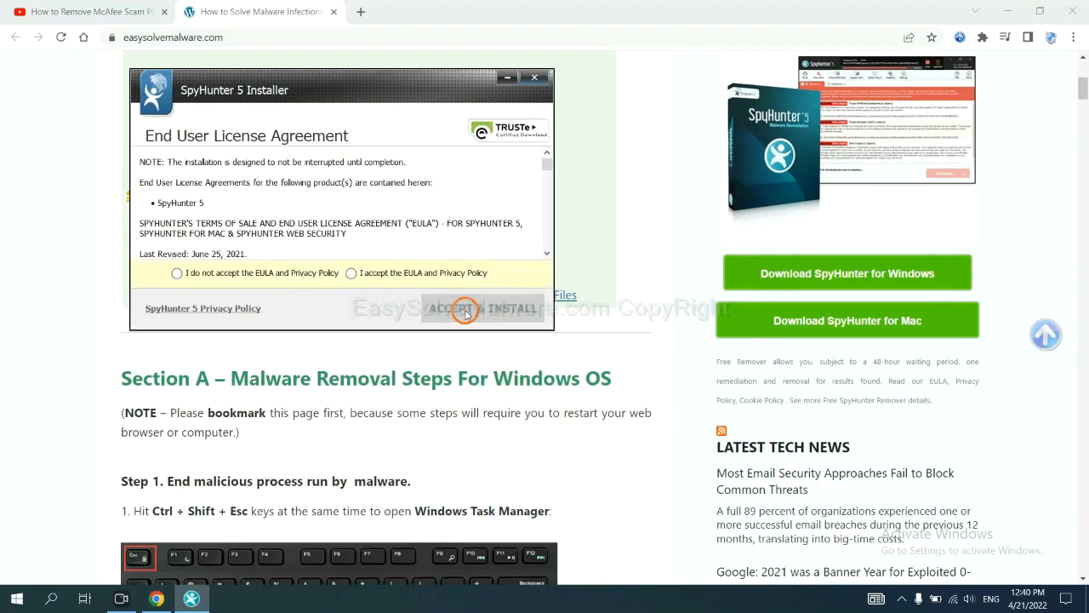
{"action": "left_click", "coordinate": [351, 273]}
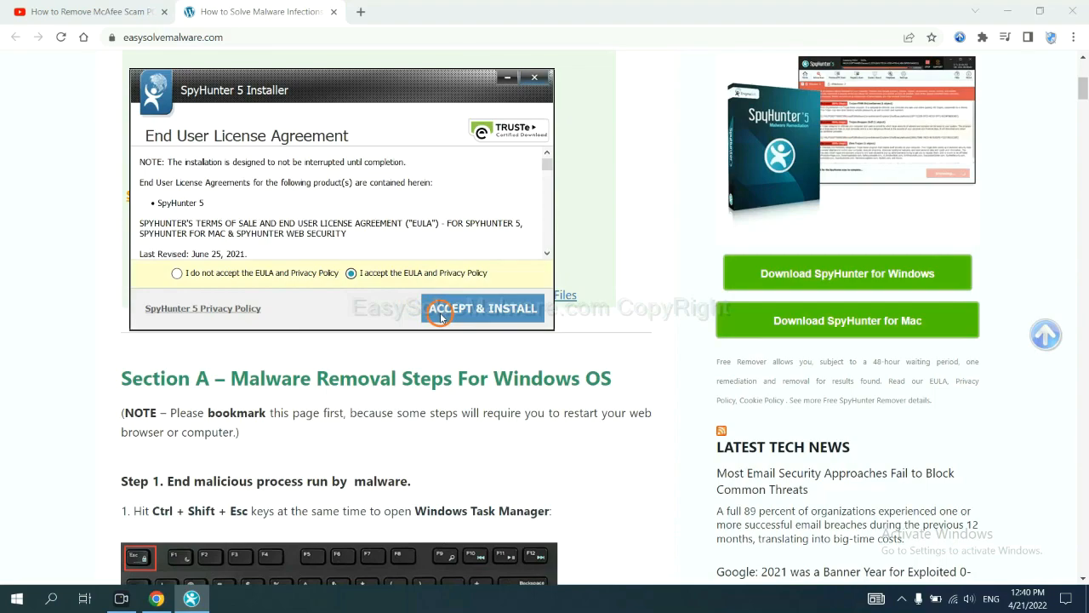
{"action": "left_click", "coordinate": [483, 308]}
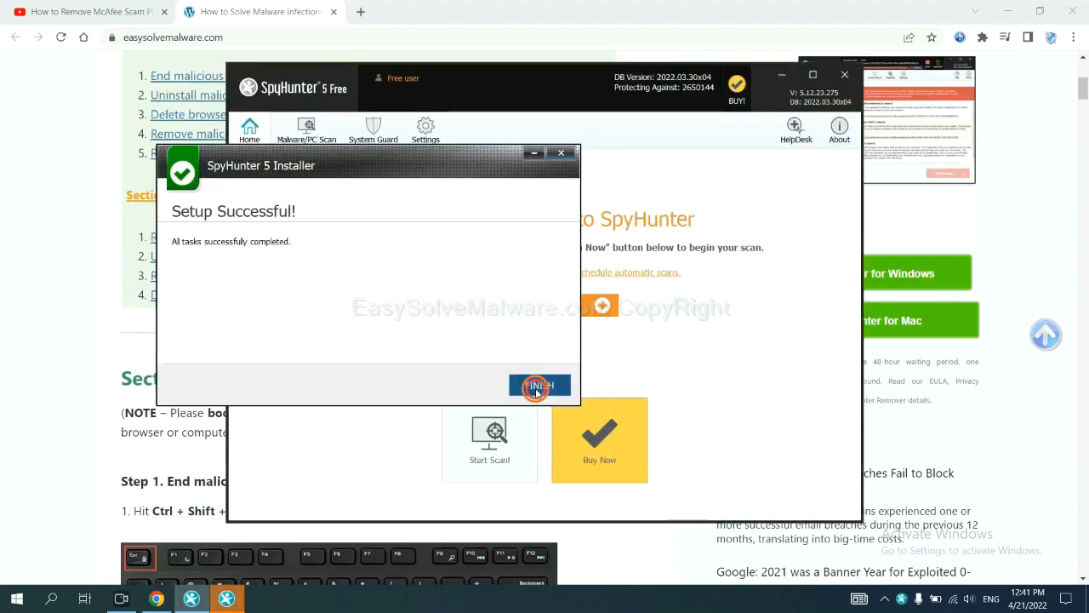
- Finish the installer and run a SpyHunter scan that detects the remove360.bat startup object
{"action": "left_click", "coordinate": [540, 388]}
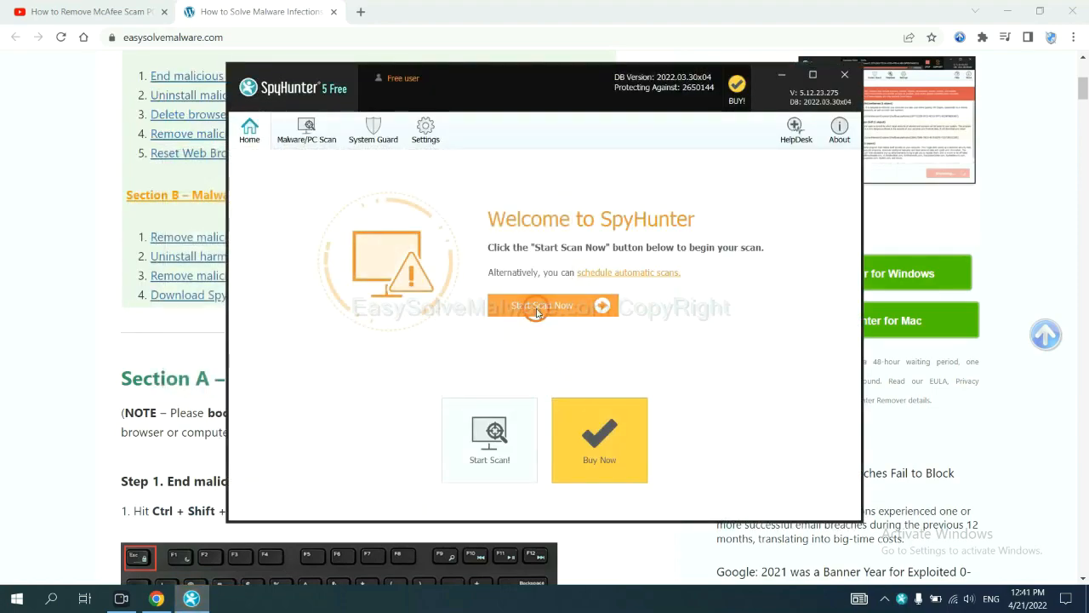
{"action": "left_click", "coordinate": [541, 305]}
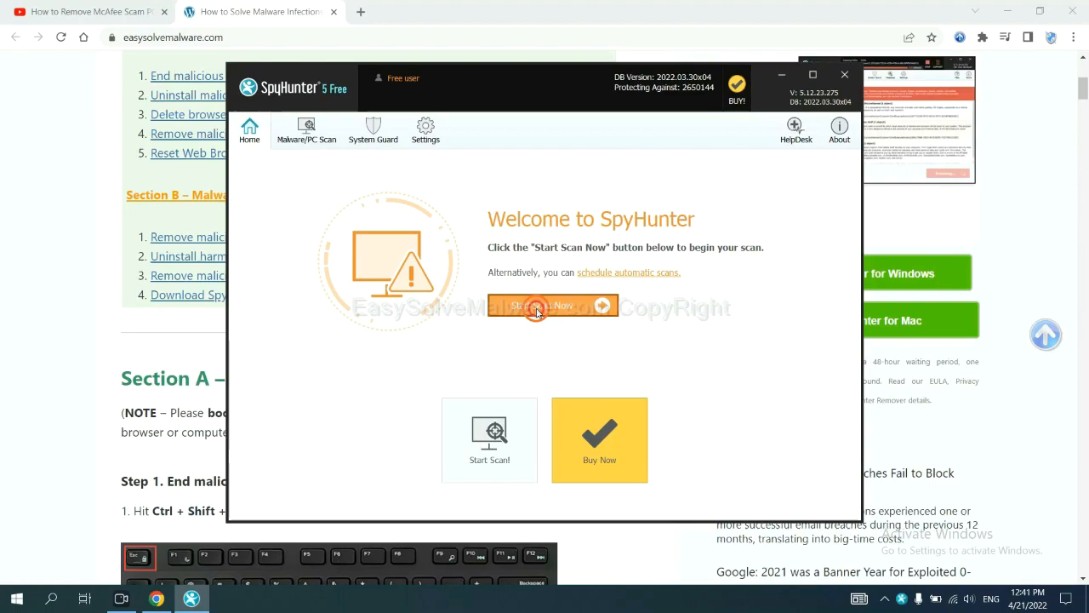
{"action": "left_click", "coordinate": [541, 305]}
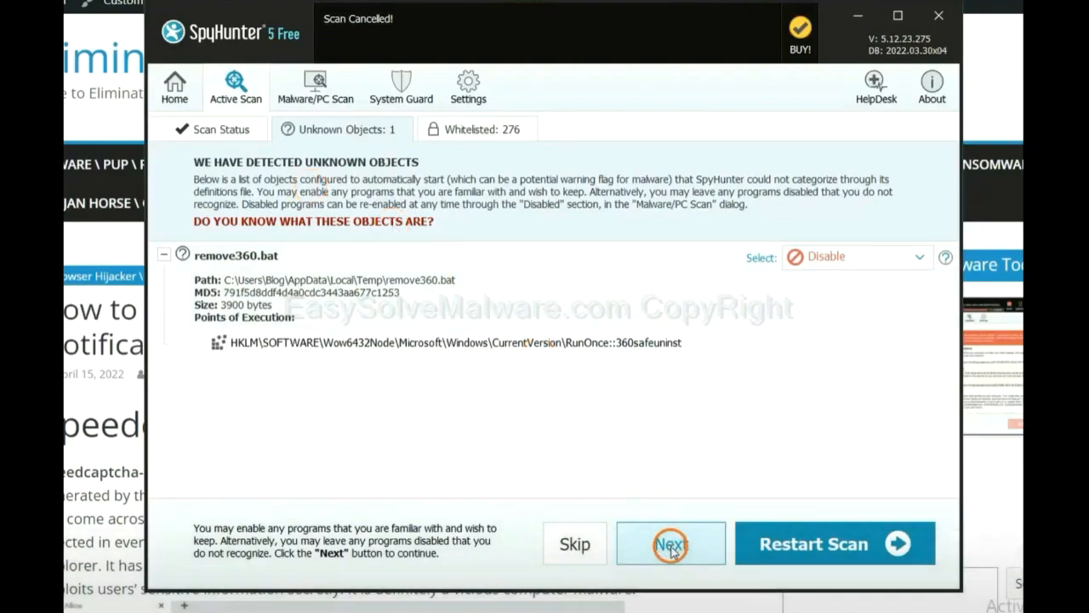
- Continue past the unknown objects to the Registration Required prompt
{"action": "left_click", "coordinate": [670, 542]}
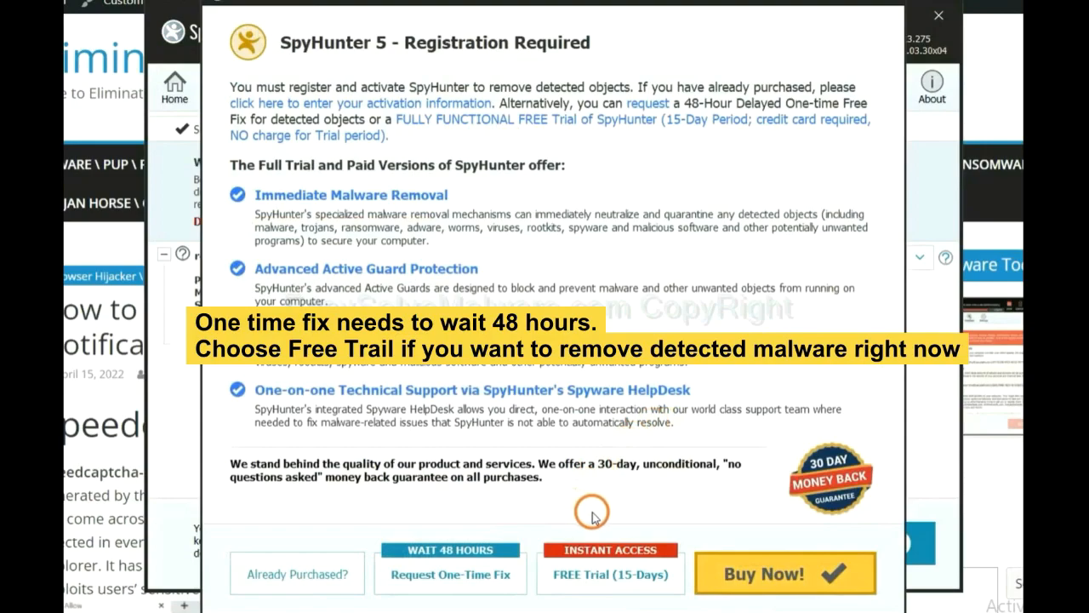
{"action": "mouse_move", "coordinate": [586, 504]}
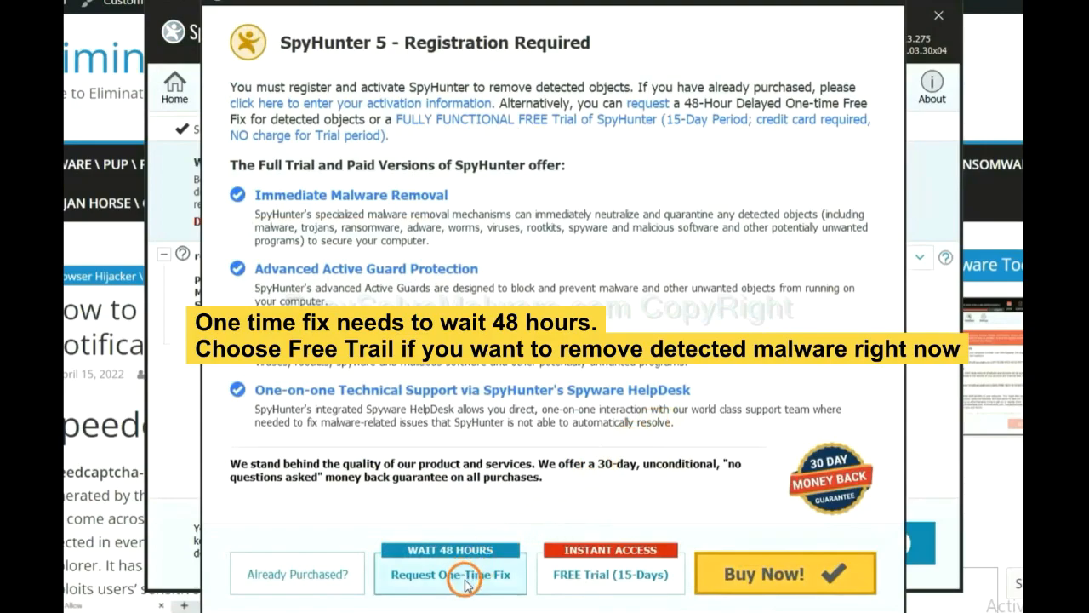
{"action": "mouse_move", "coordinate": [599, 587]}
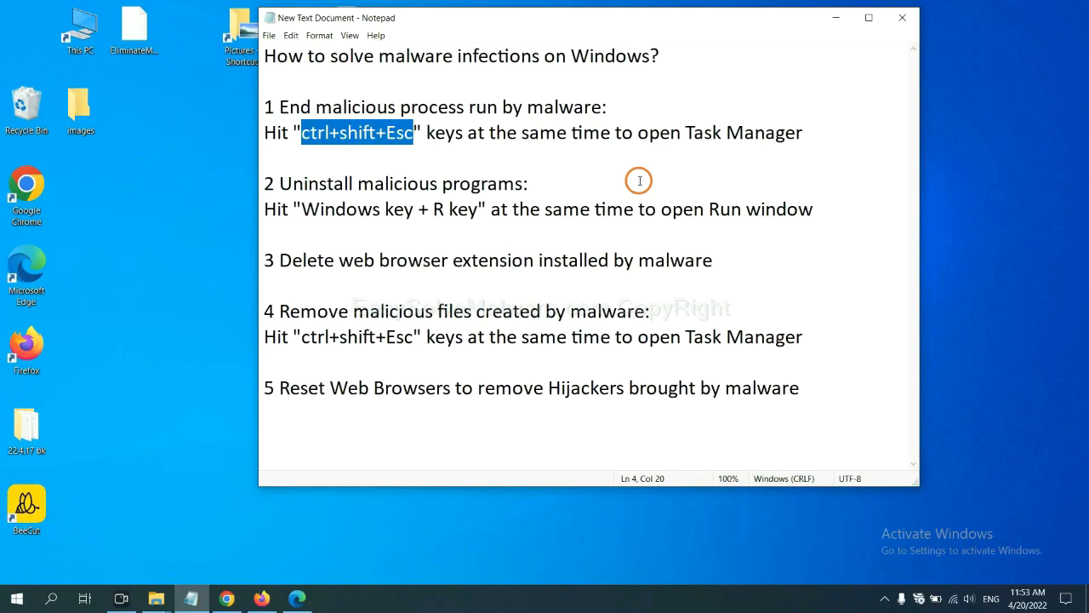
{"action": "mouse_move", "coordinate": [392, 150]}
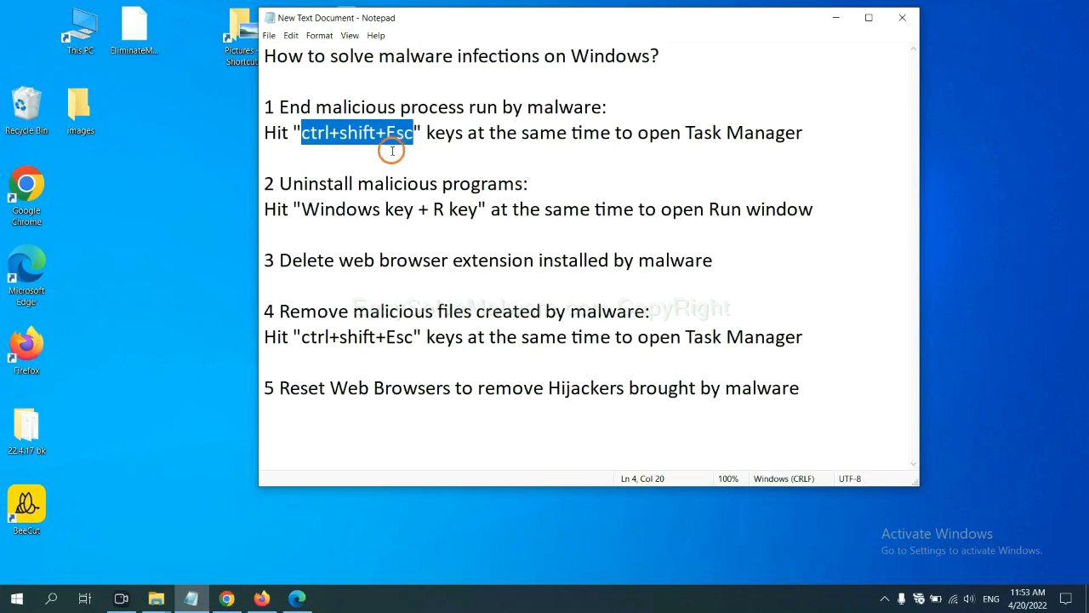
{"action": "left_click", "coordinate": [306, 133]}
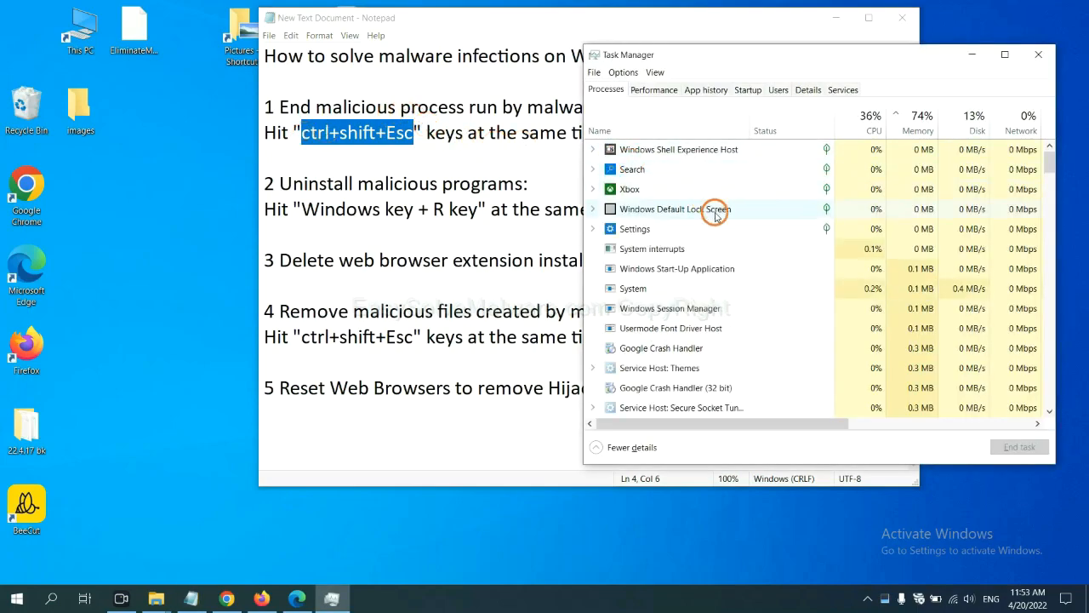
{"action": "mouse_move", "coordinate": [723, 272]}
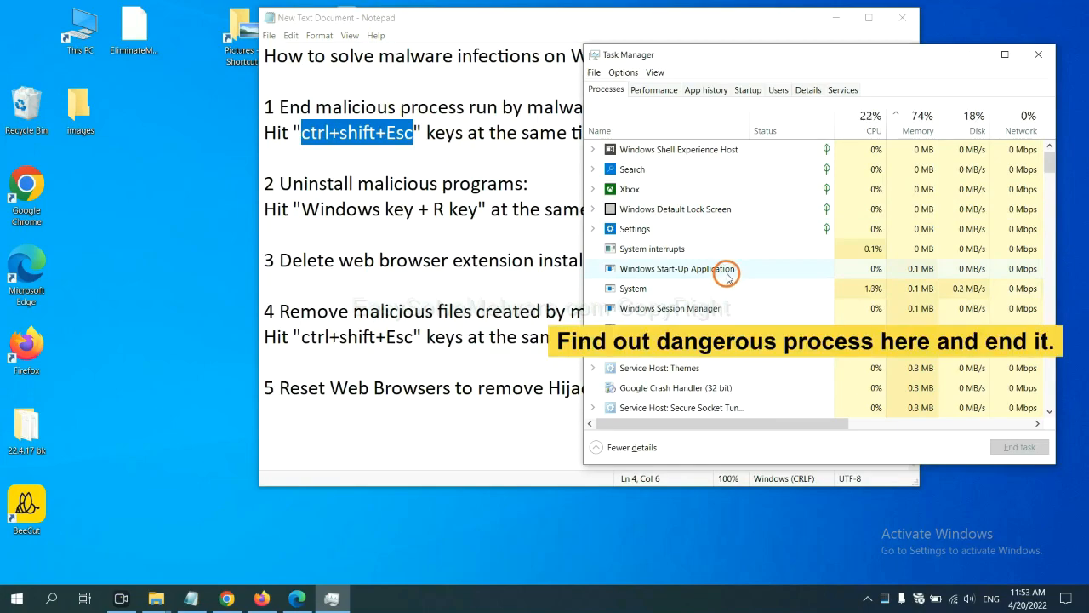
{"action": "left_click", "coordinate": [669, 289]}
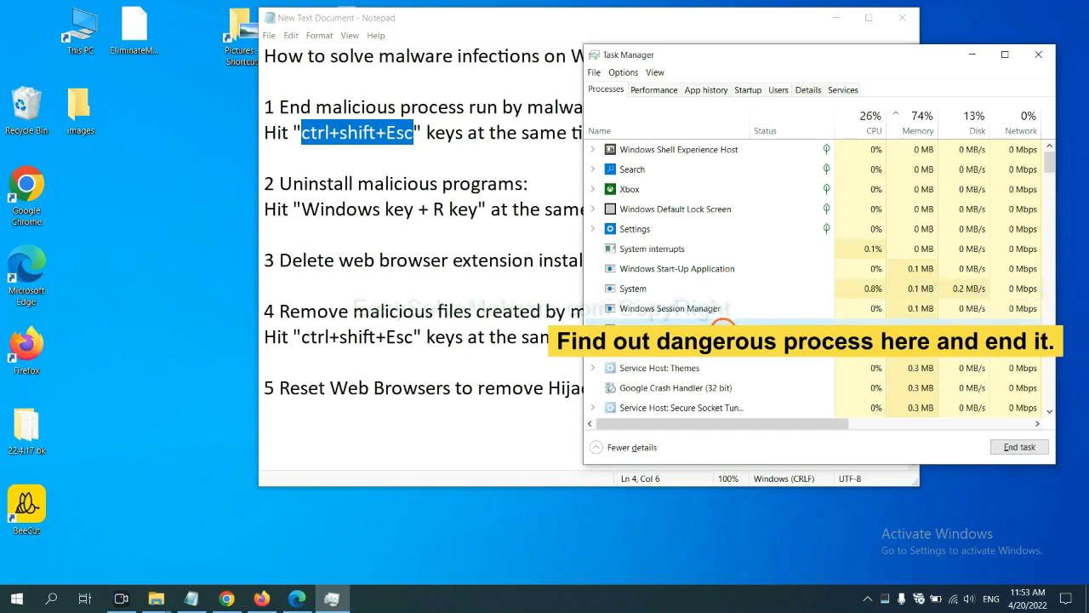
{"action": "left_click", "coordinate": [1018, 446]}
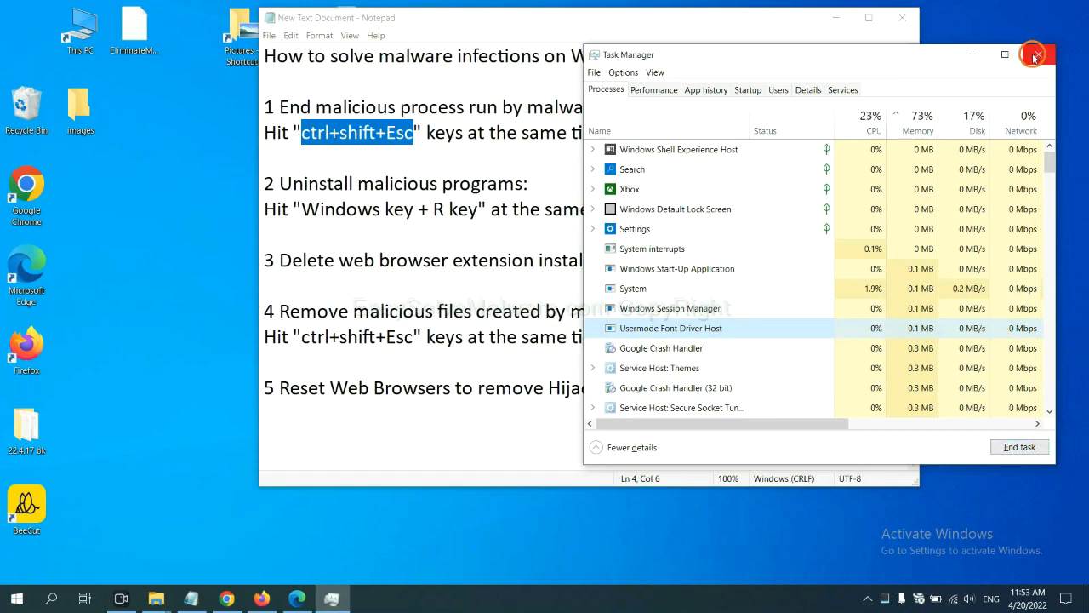
{"action": "left_click", "coordinate": [1035, 54]}
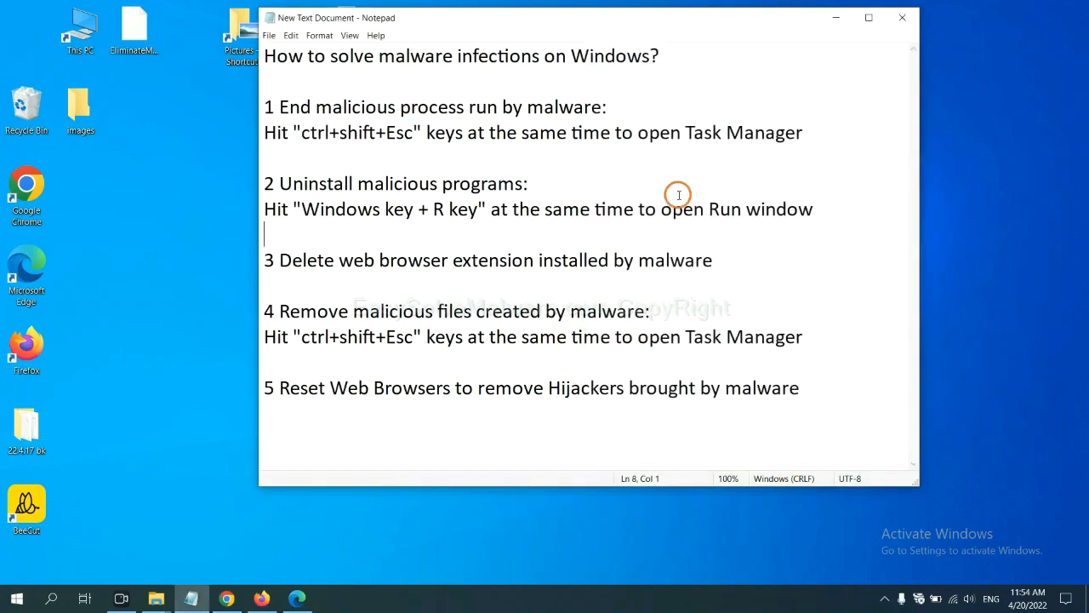
{"action": "mouse_move", "coordinate": [498, 205]}
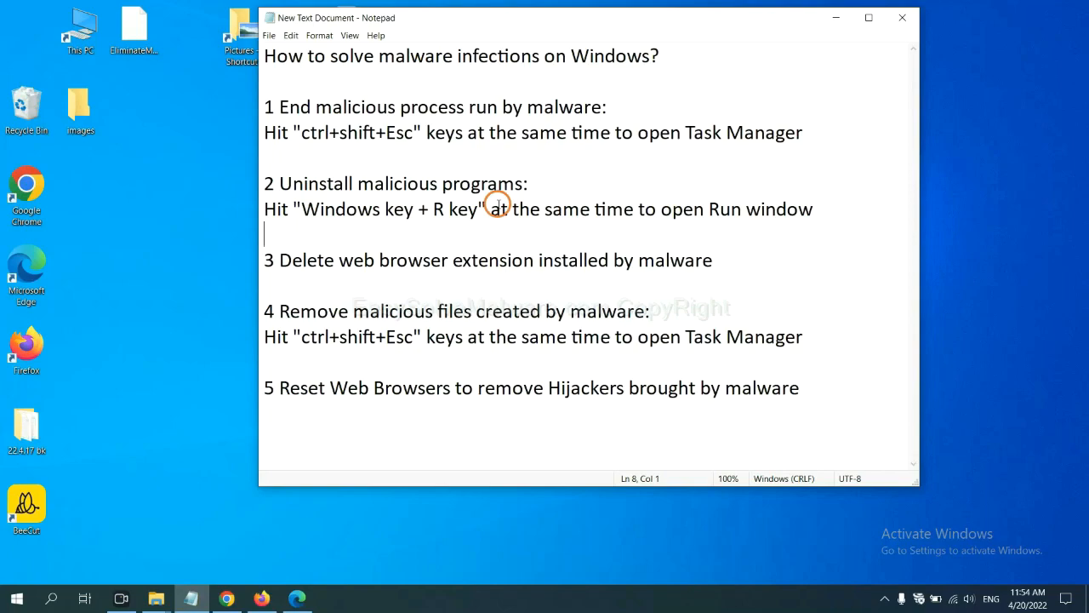
{"action": "mouse_move", "coordinate": [293, 224]}
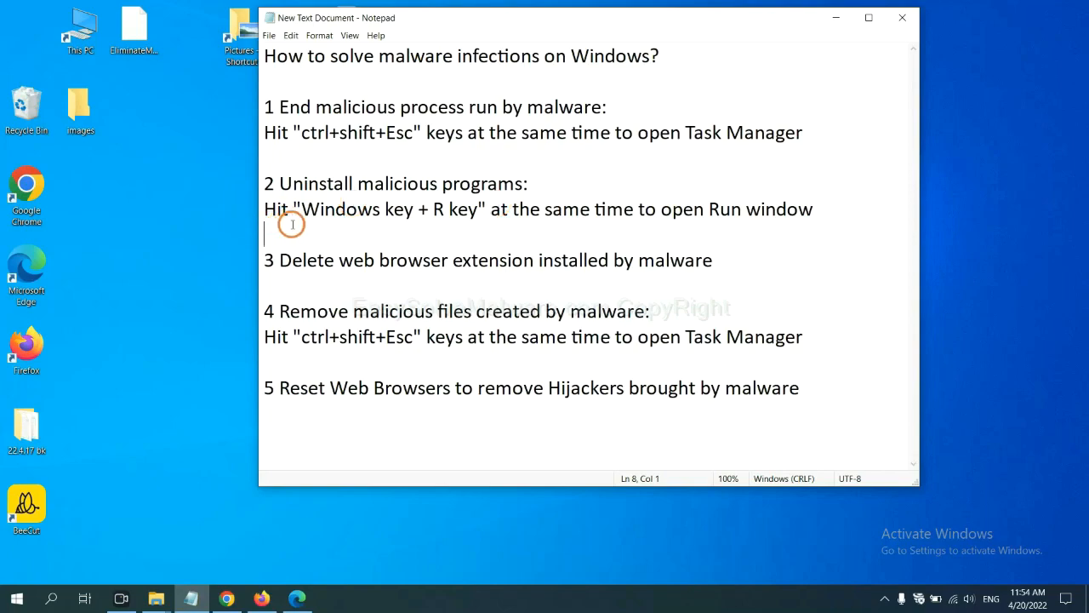
- Highlight 'Windows key + R key' in step 2 and launch Control Panel from the Run box
{"action": "left_click_drag", "start_coordinate": [303, 207], "coordinate": [463, 213]}
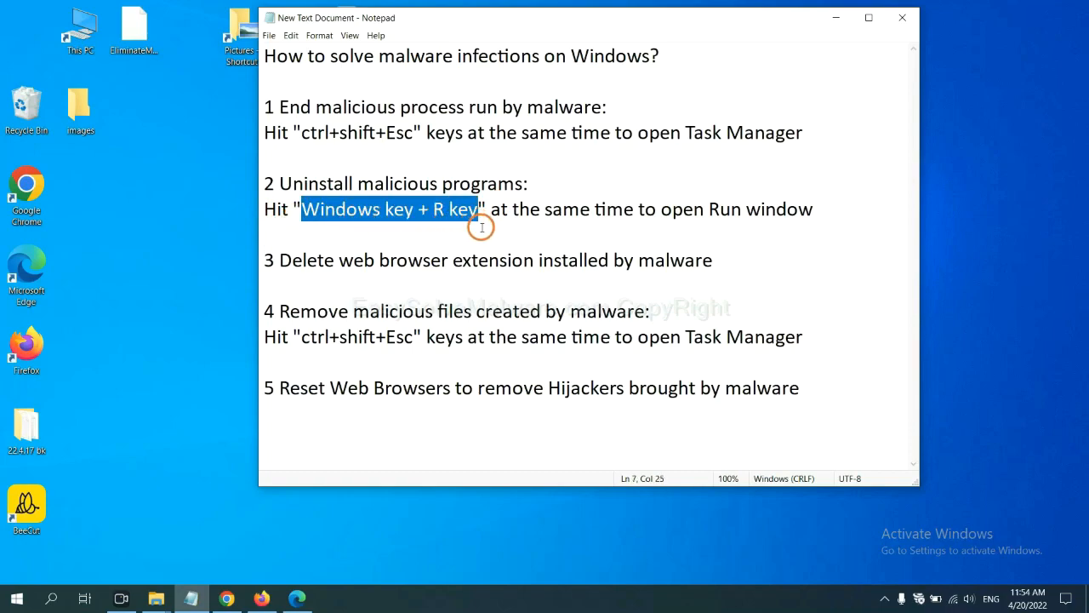
{"action": "key", "text": "Win+r"}
{"action": "type", "text": "co"}
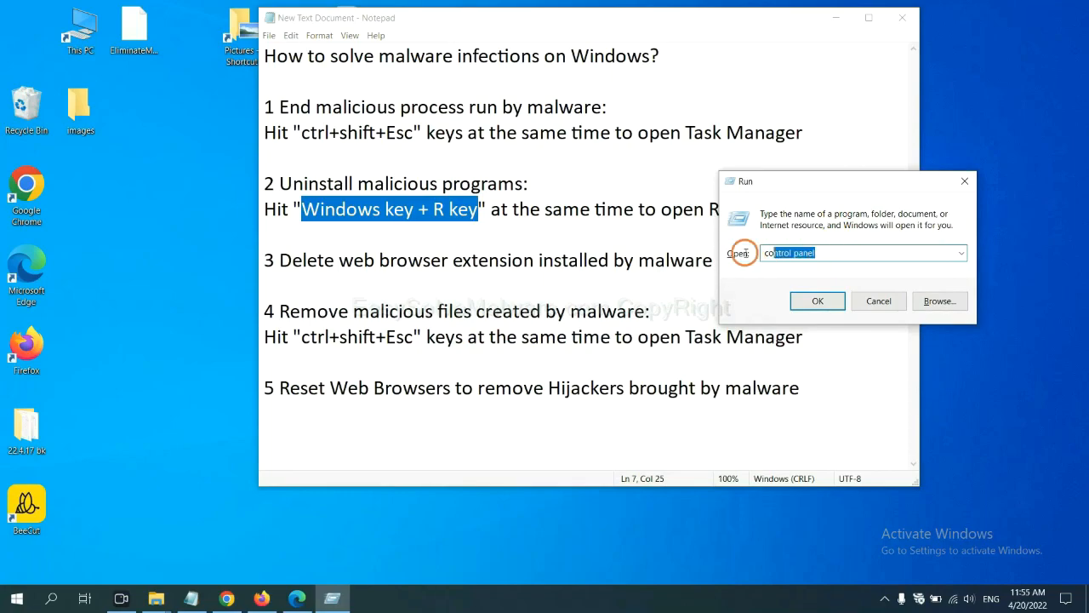
{"action": "left_click", "coordinate": [817, 300]}
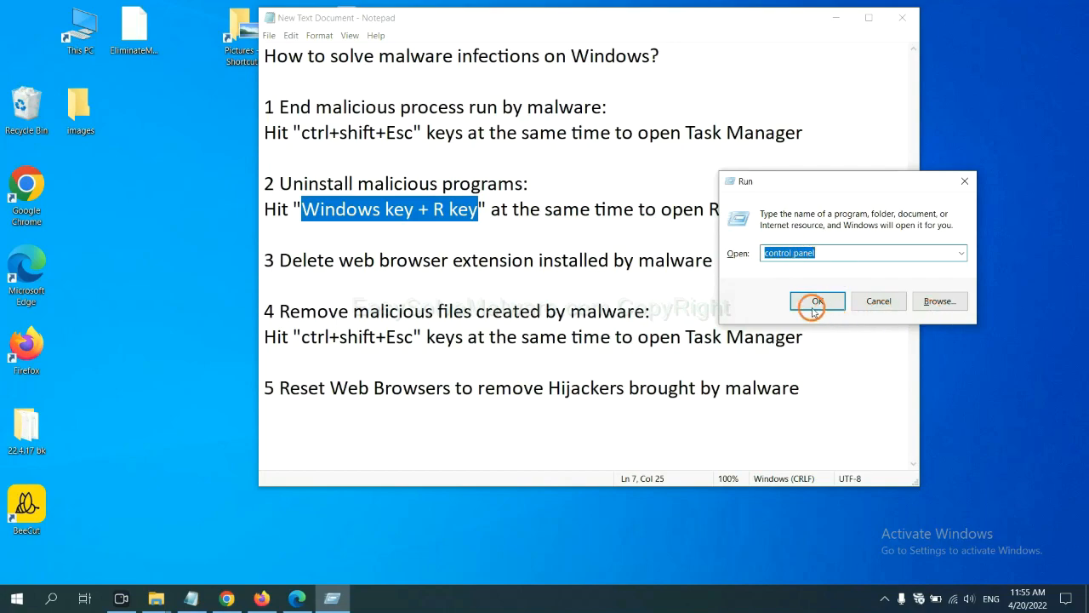
{"action": "left_click", "coordinate": [817, 300]}
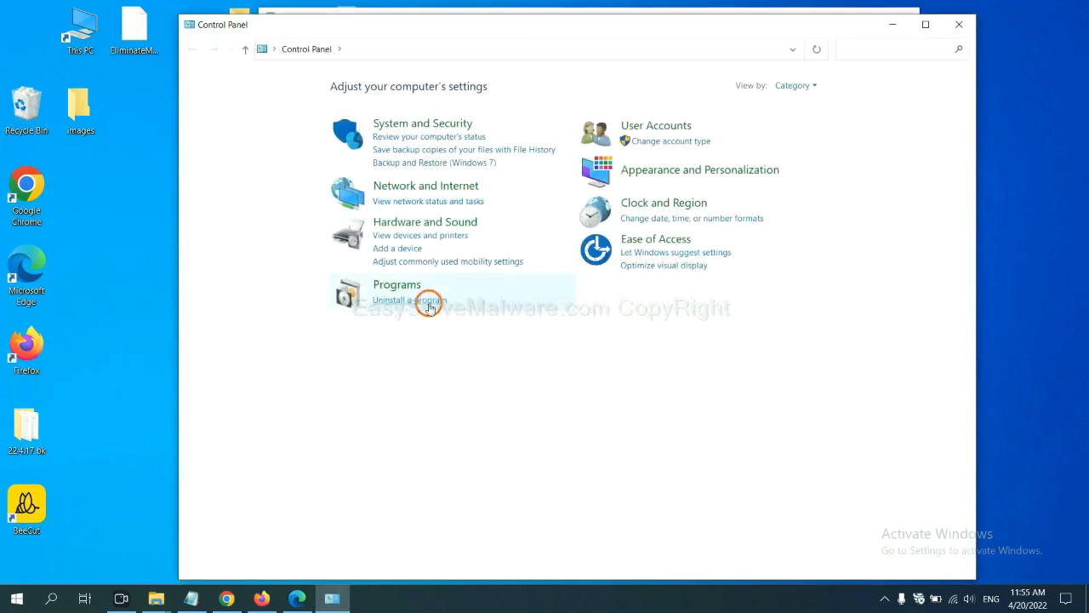
- In Programs and Features select Xiph.Org Open Codecs, then close the list
{"action": "left_click", "coordinate": [410, 300]}
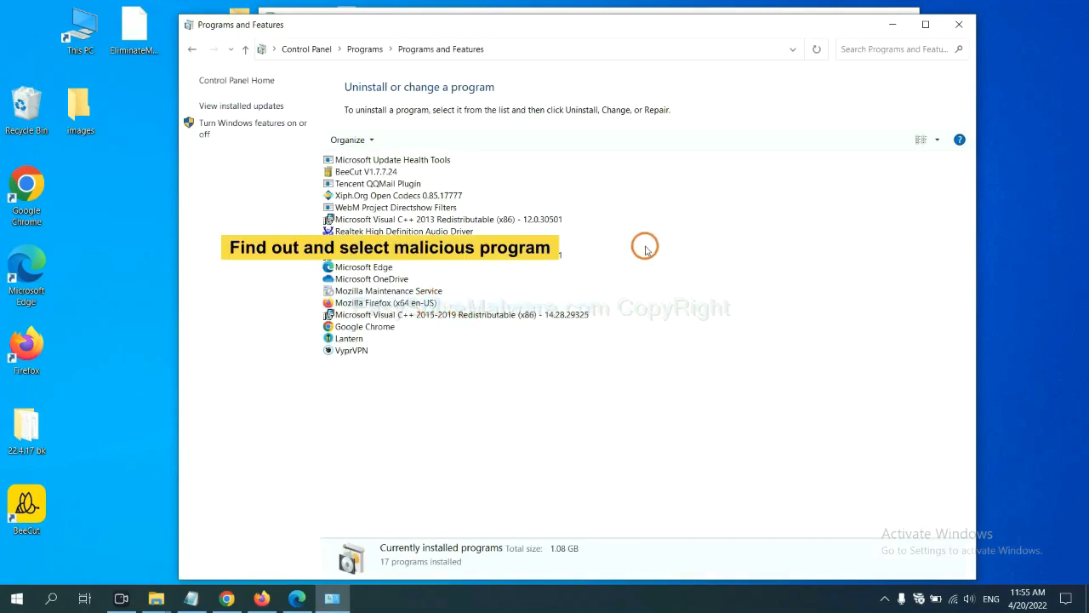
{"action": "mouse_move", "coordinate": [654, 239]}
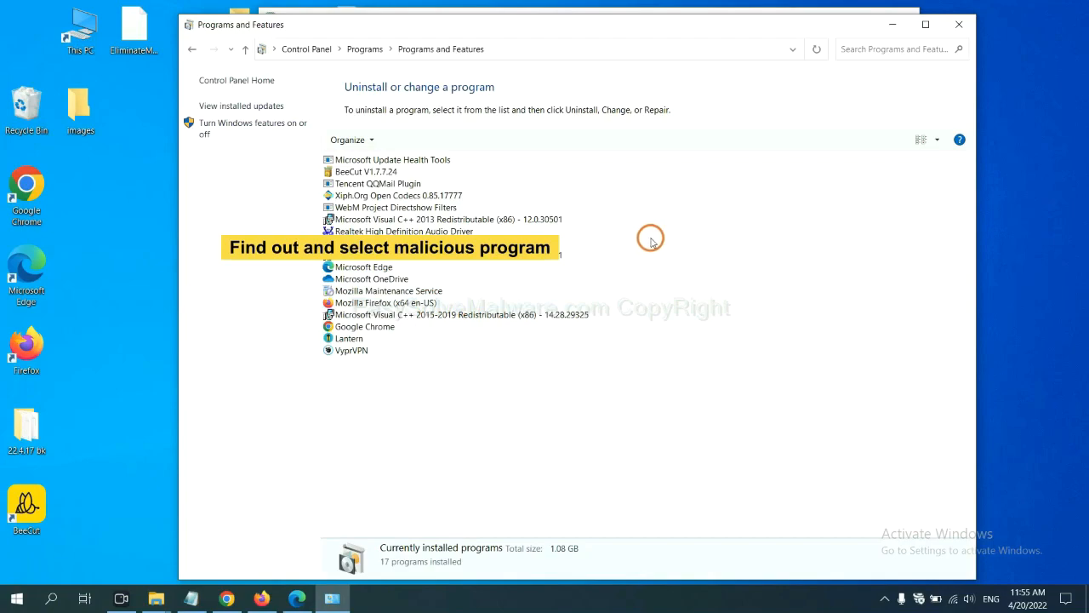
{"action": "mouse_move", "coordinate": [659, 232]}
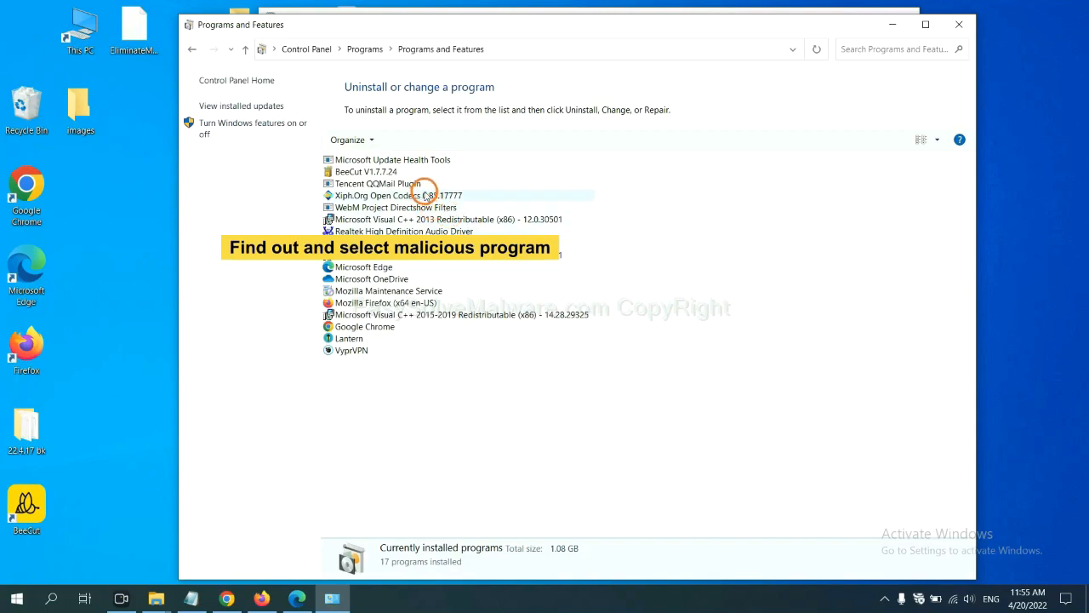
{"action": "left_click", "coordinate": [388, 194]}
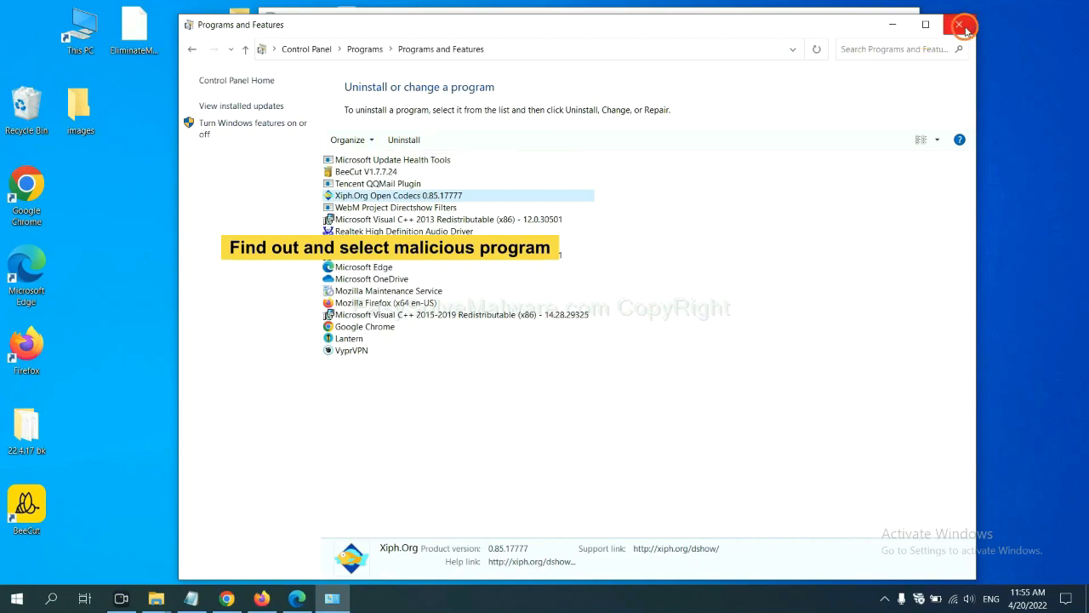
{"action": "left_click", "coordinate": [963, 26]}
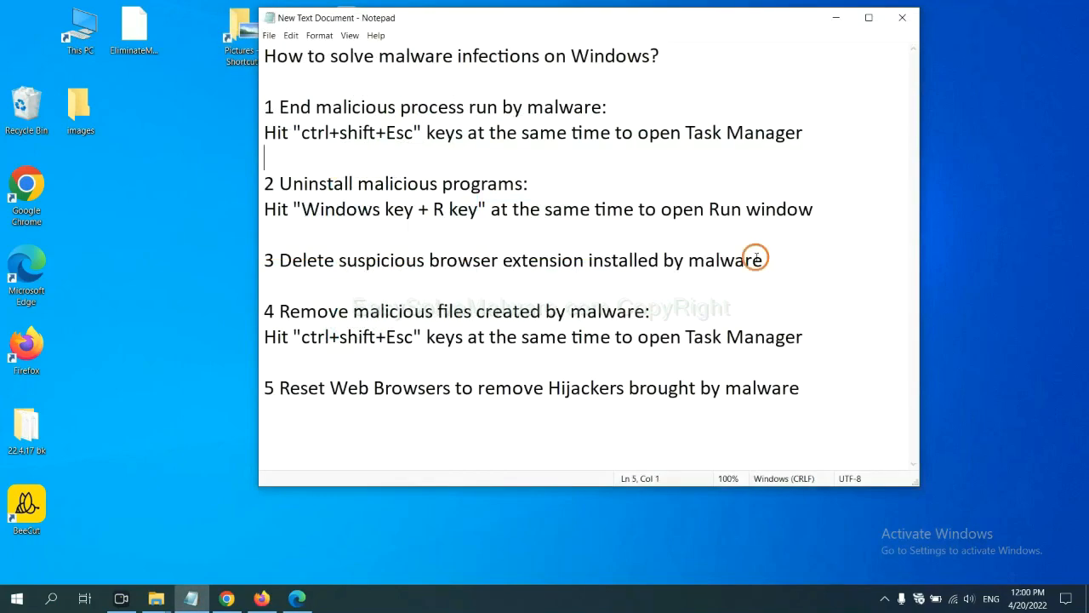
{"action": "mouse_move", "coordinate": [442, 286]}
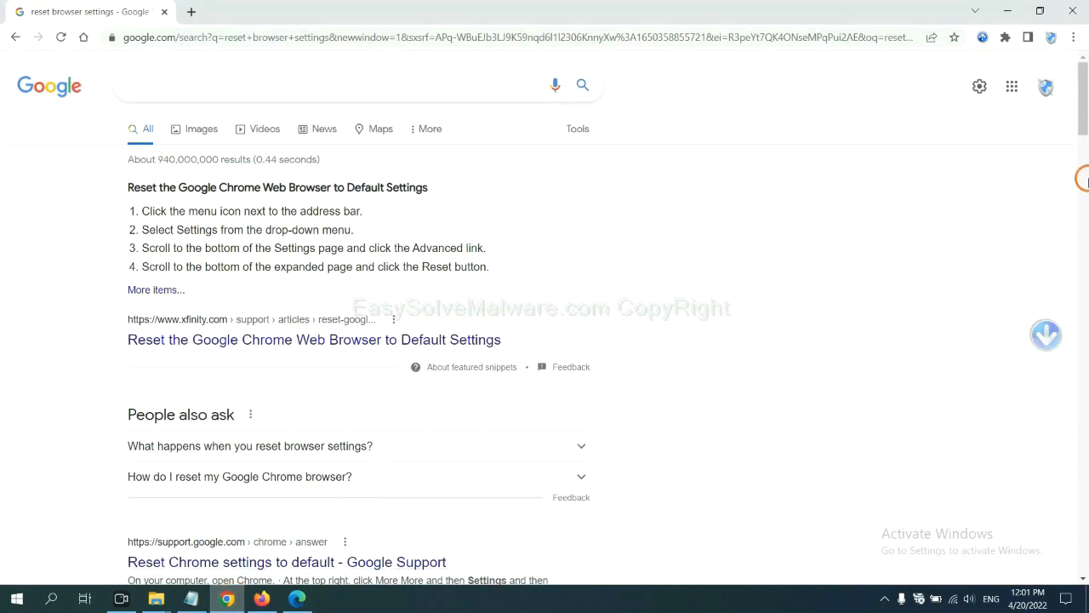
- Reach Chrome's Extensions page showing the Scroll To Top extension
{"action": "left_click", "coordinate": [1072, 38]}
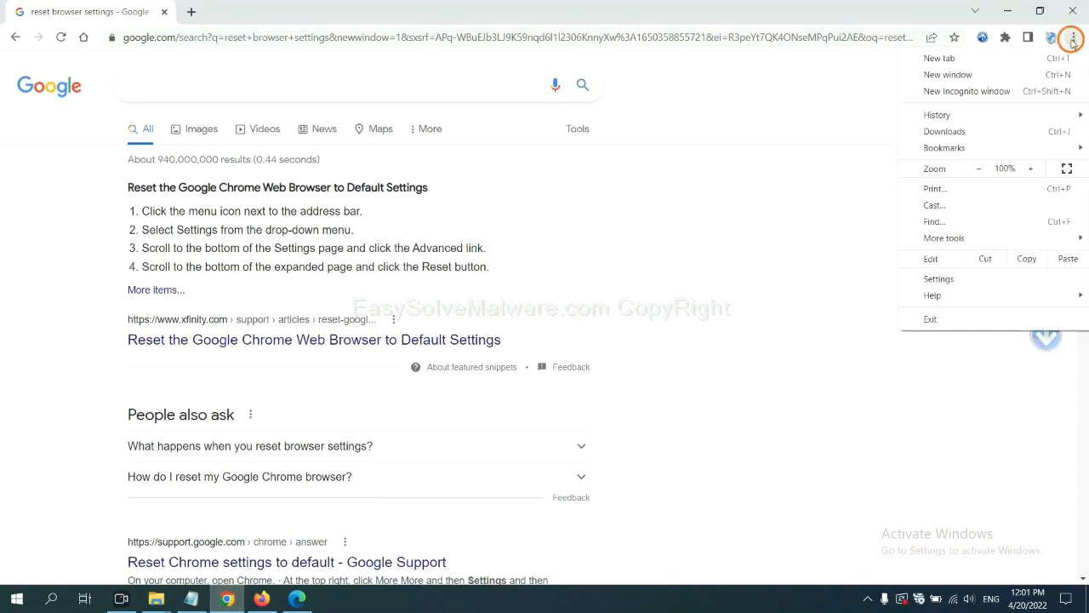
{"action": "mouse_move", "coordinate": [976, 223]}
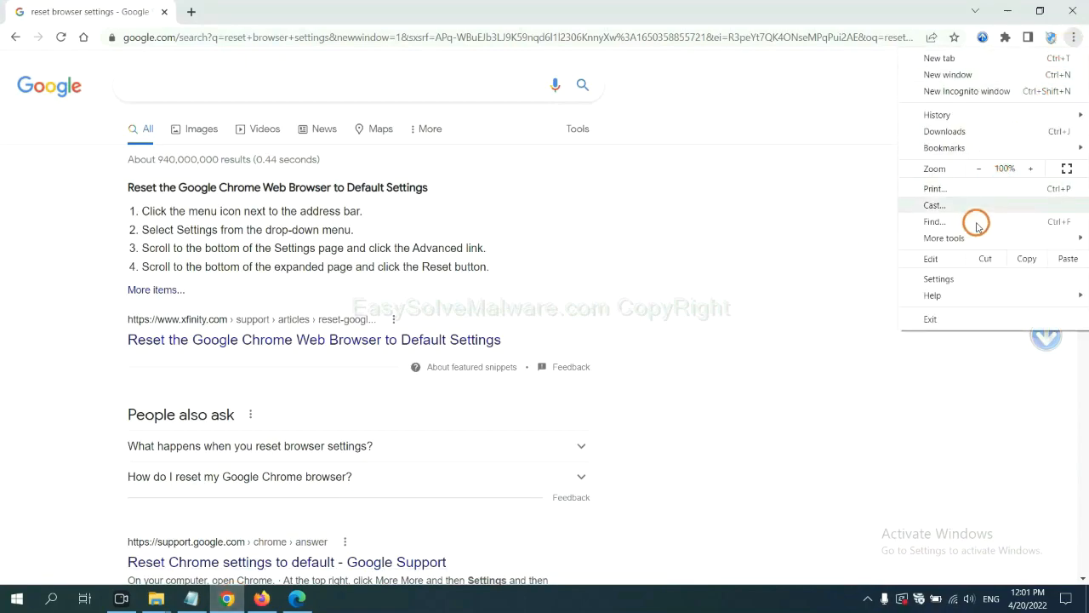
{"action": "mouse_move", "coordinate": [944, 238]}
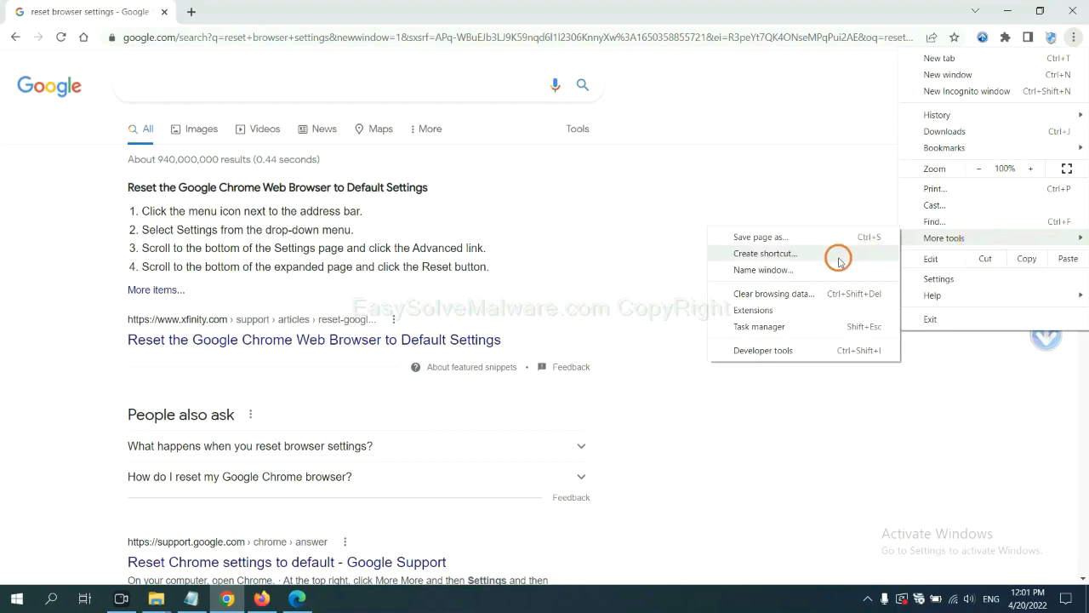
{"action": "left_click", "coordinate": [750, 310]}
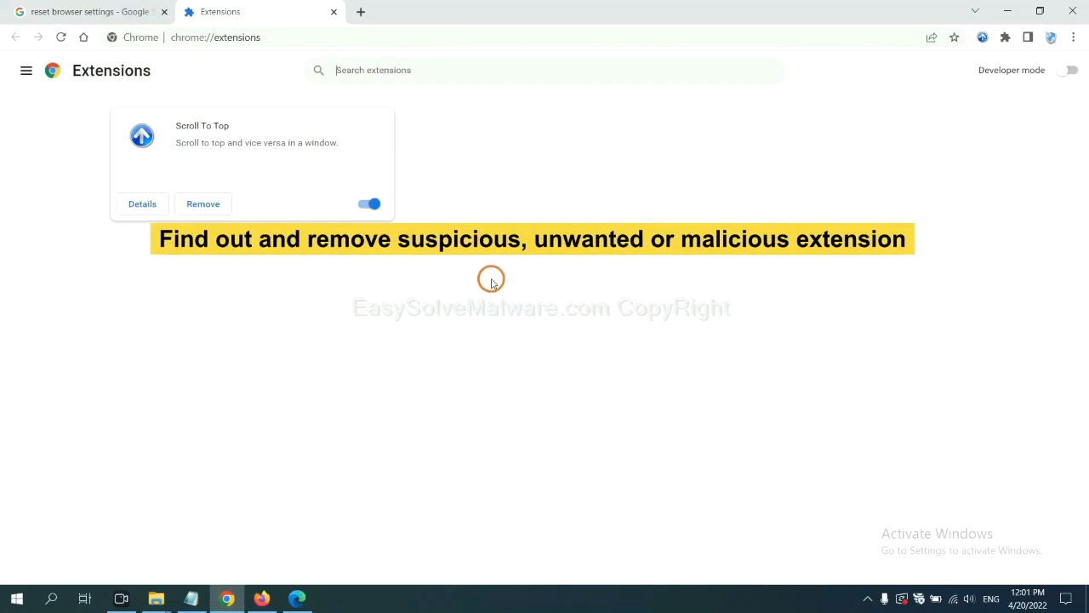
{"action": "mouse_move", "coordinate": [490, 279]}
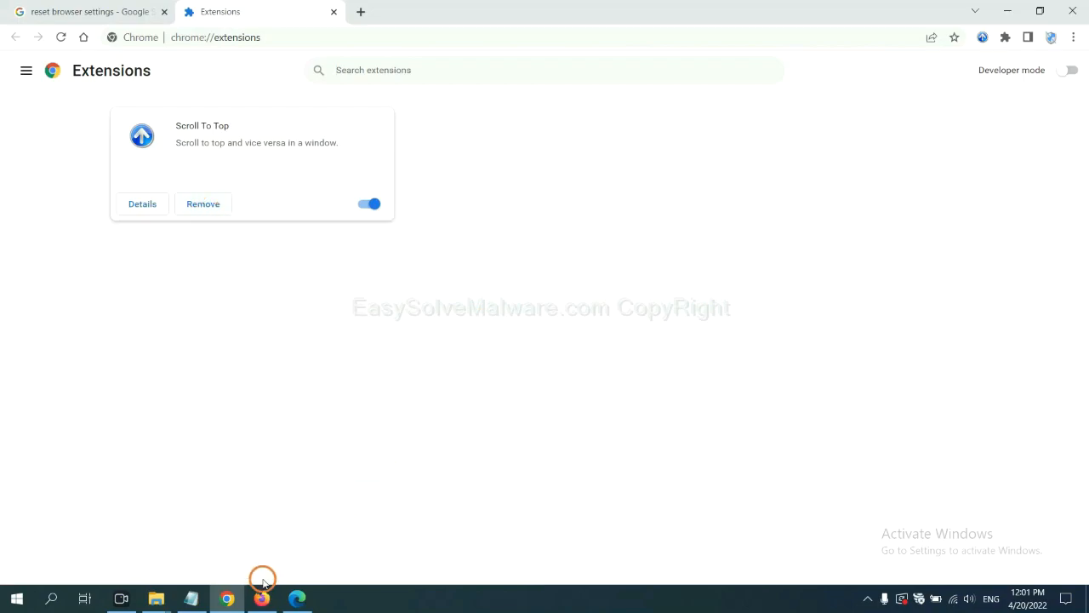
- Show GIPHY for Firefox's options in the Add-ons Manager, then switch to Microsoft Edge
{"action": "left_click", "coordinate": [262, 597]}
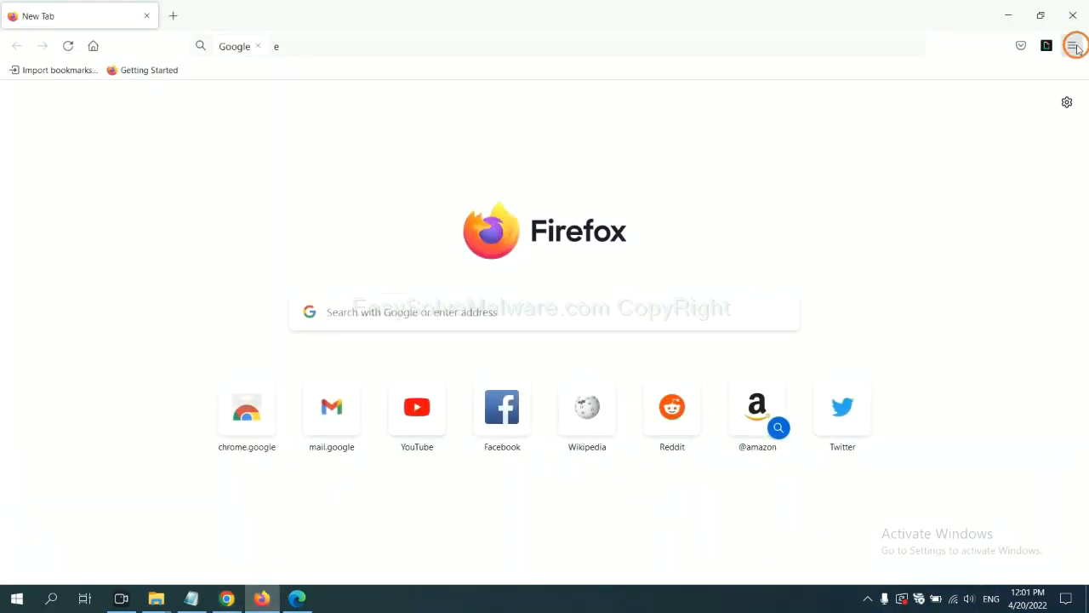
{"action": "left_click", "coordinate": [1074, 46]}
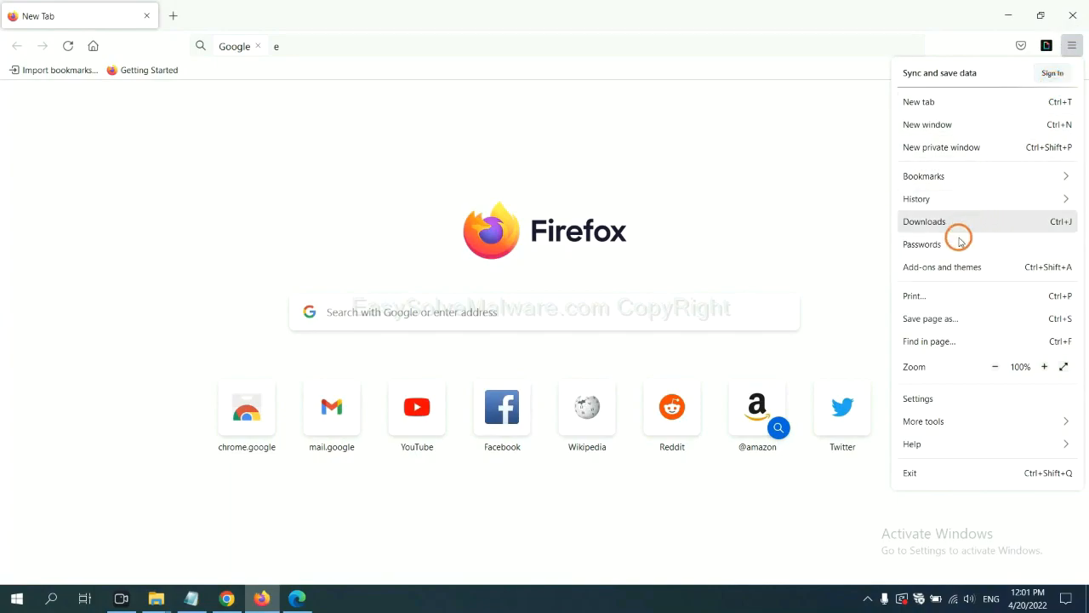
{"action": "mouse_move", "coordinate": [953, 265]}
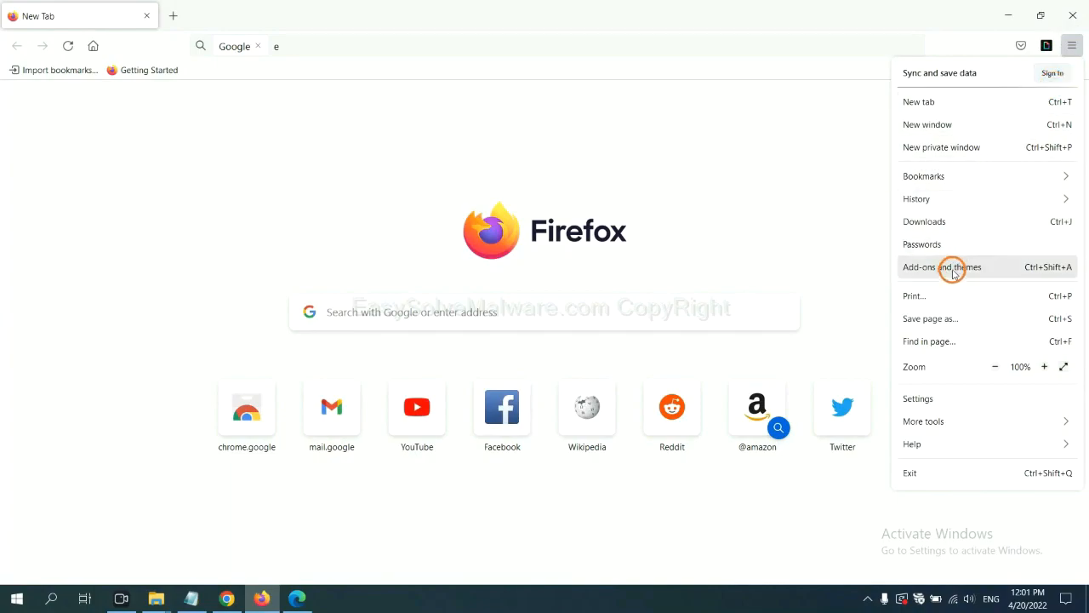
{"action": "left_click", "coordinate": [941, 265]}
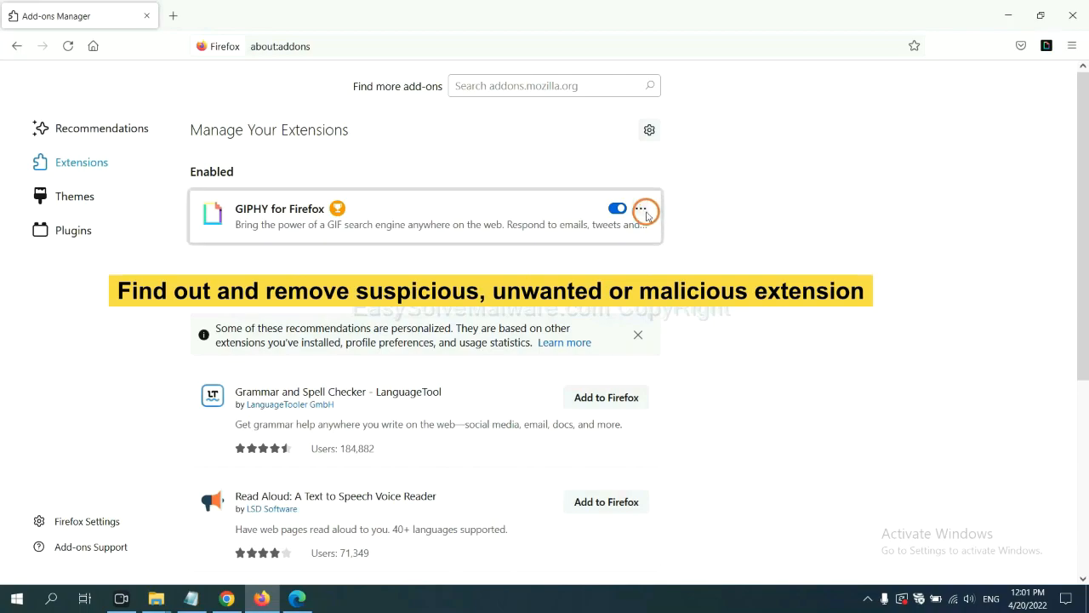
{"action": "left_click", "coordinate": [641, 208]}
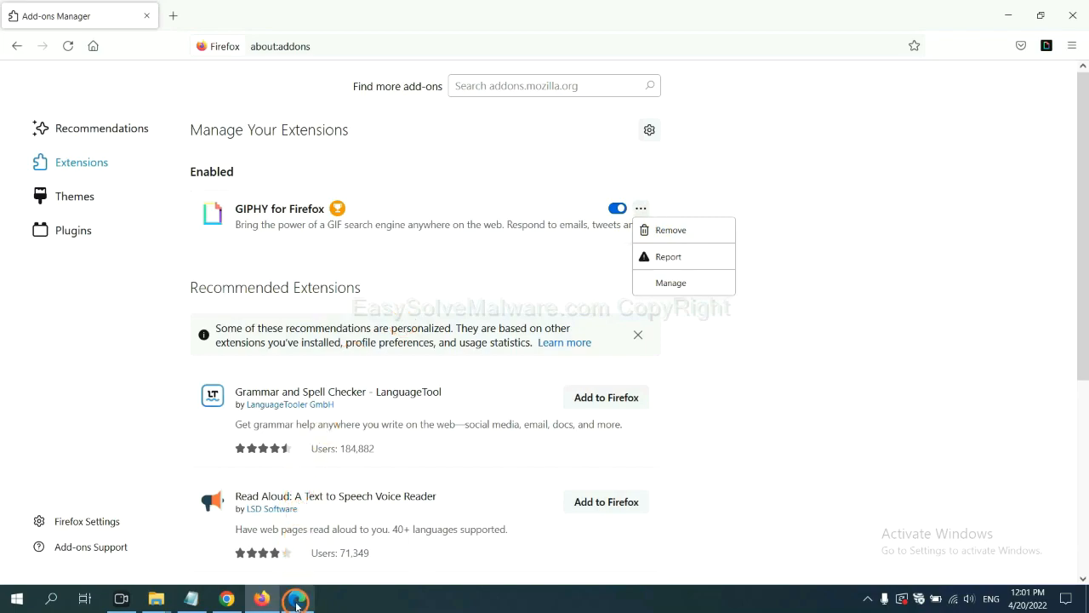
{"action": "left_click", "coordinate": [296, 599]}
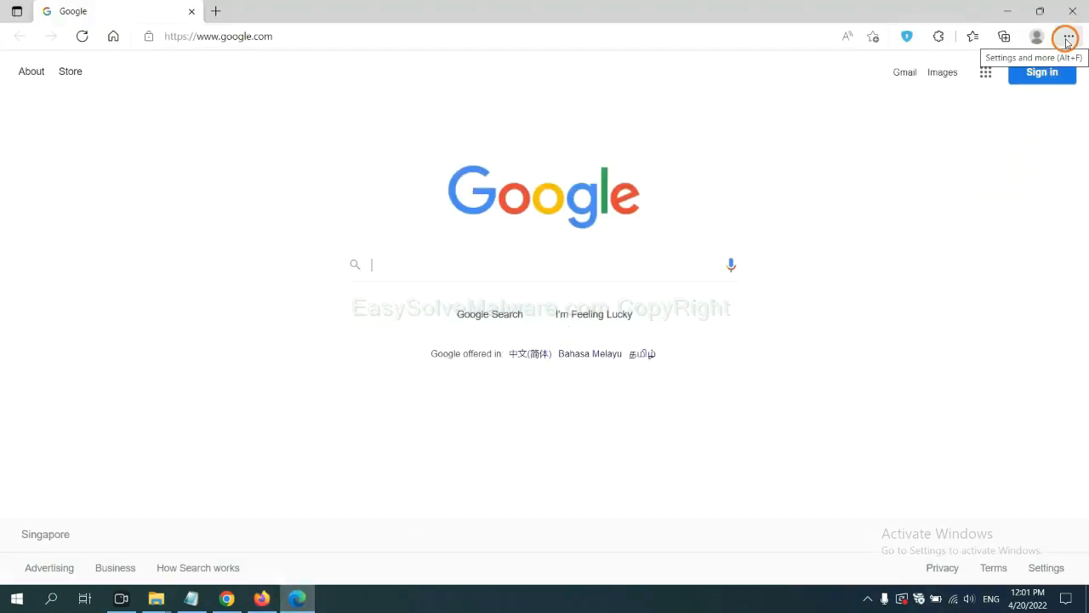
- Remove the ArcVpn Free Fast VPN Proxy extension from Edge and confirm
{"action": "left_click", "coordinate": [1069, 36]}
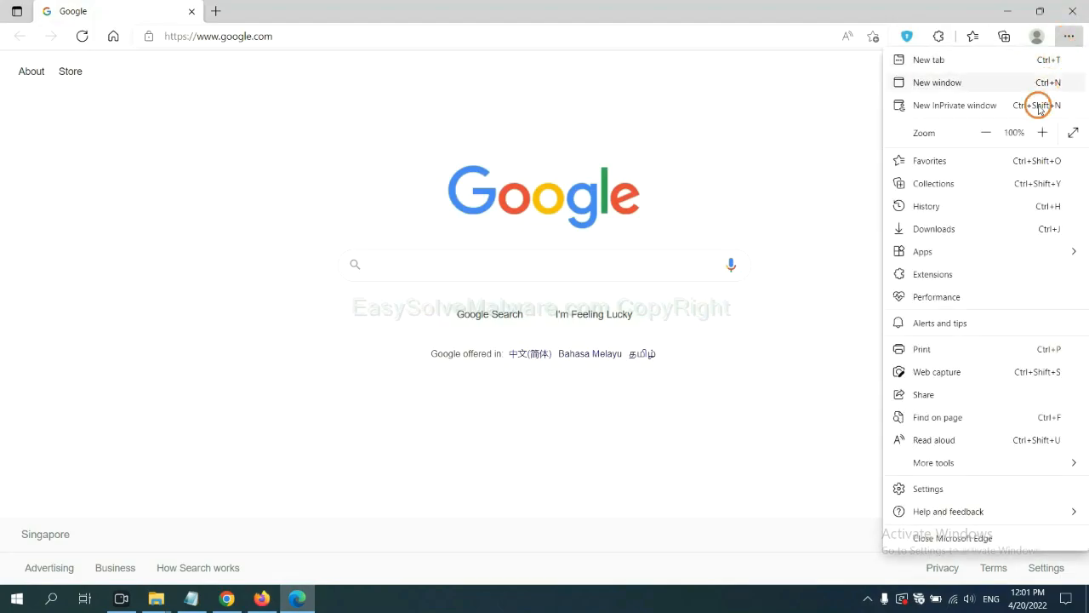
{"action": "mouse_move", "coordinate": [936, 272]}
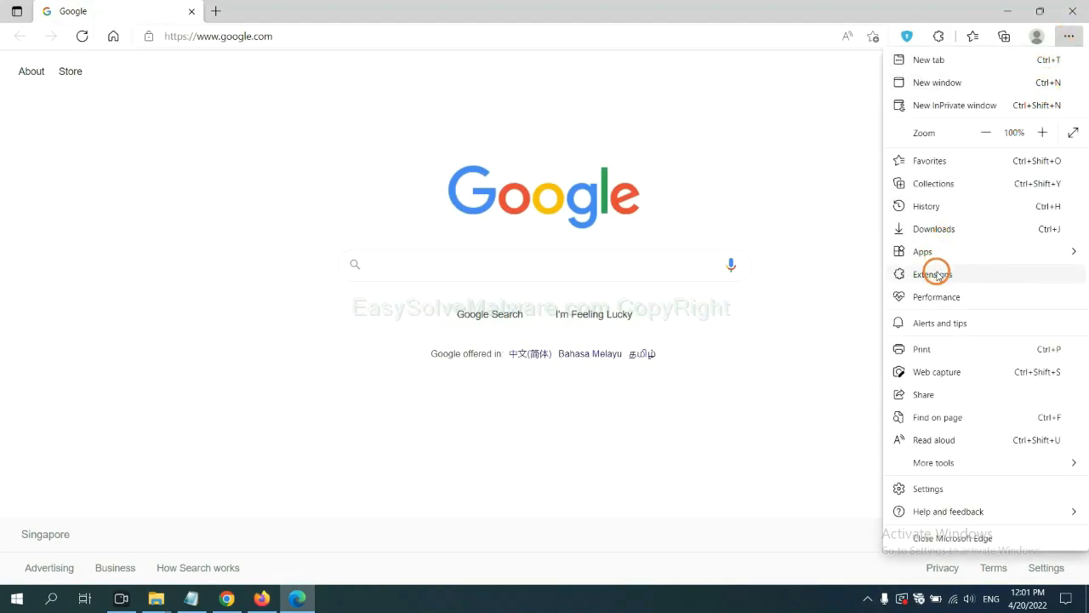
{"action": "left_click", "coordinate": [933, 272]}
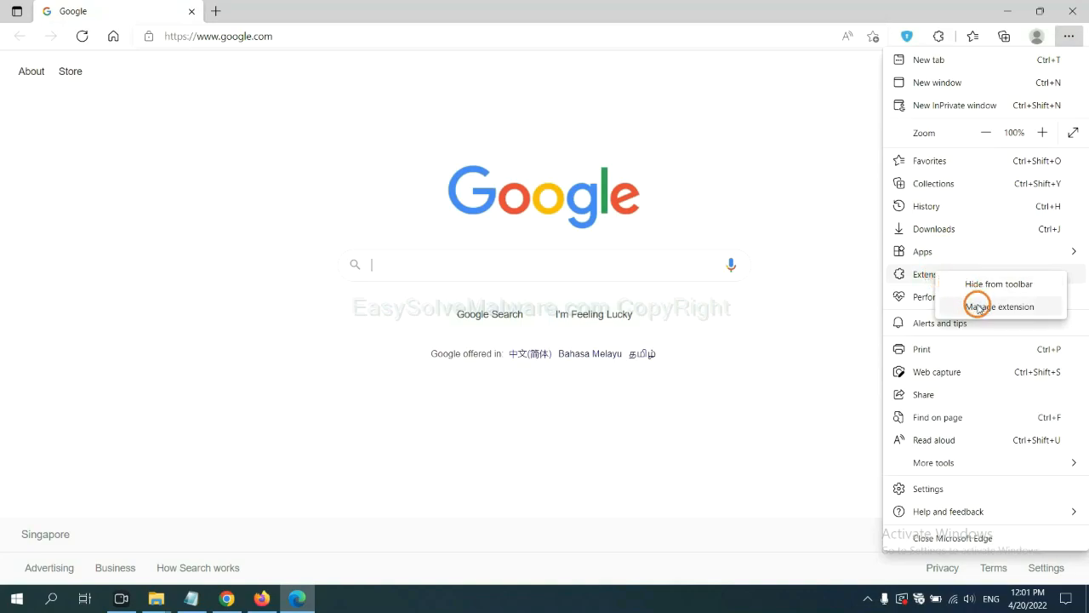
{"action": "left_click", "coordinate": [999, 307]}
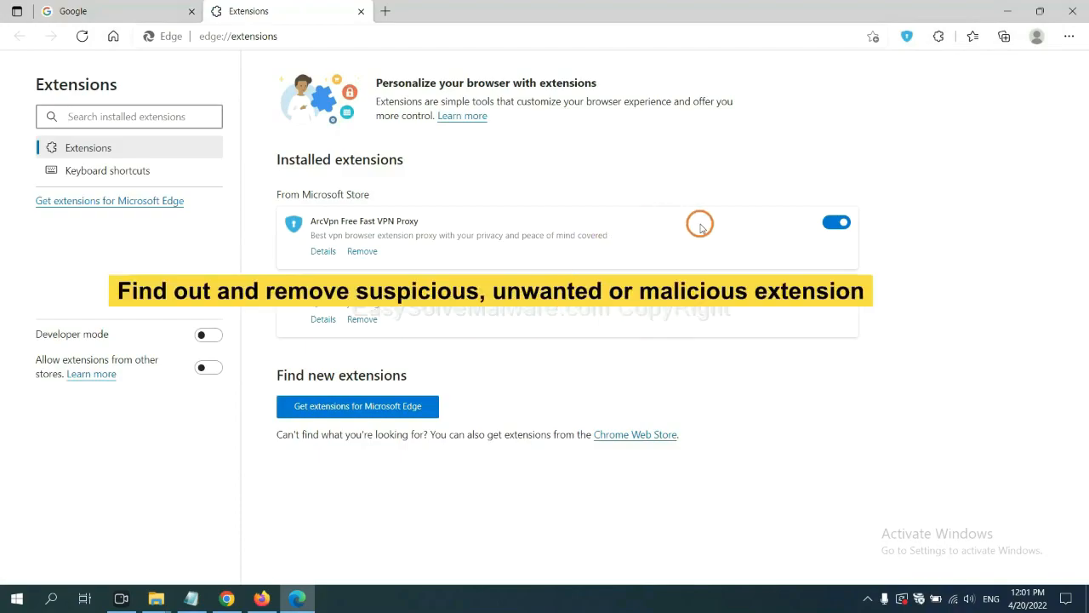
{"action": "mouse_move", "coordinate": [451, 265]}
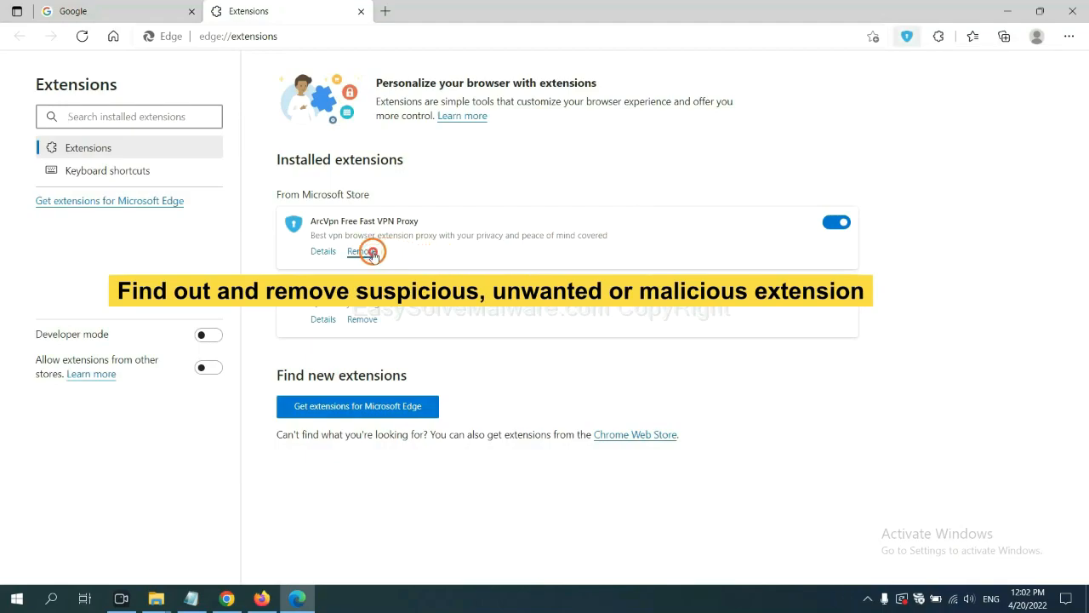
{"action": "left_click", "coordinate": [363, 251]}
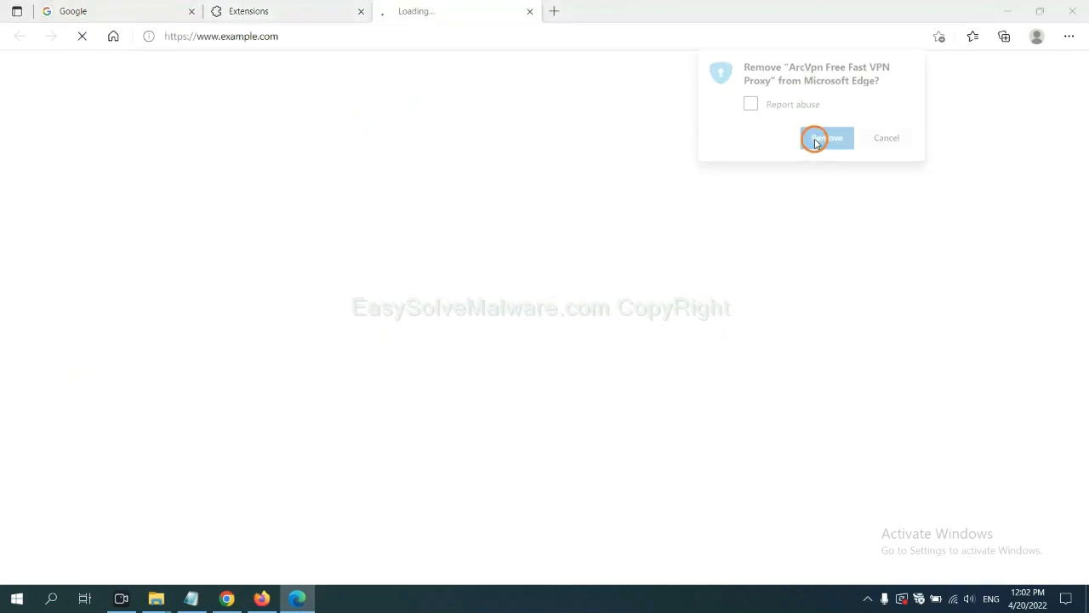
{"action": "left_click", "coordinate": [827, 138]}
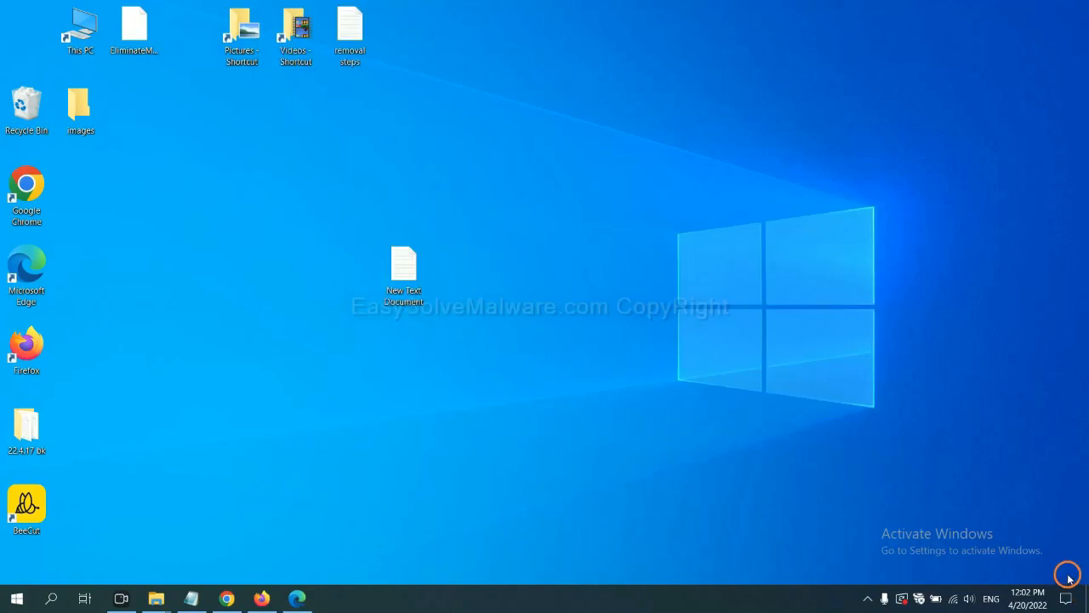
- Return to step 4 of the notes and bring up the Run window for regedit
{"action": "double_click", "coordinate": [404, 264]}
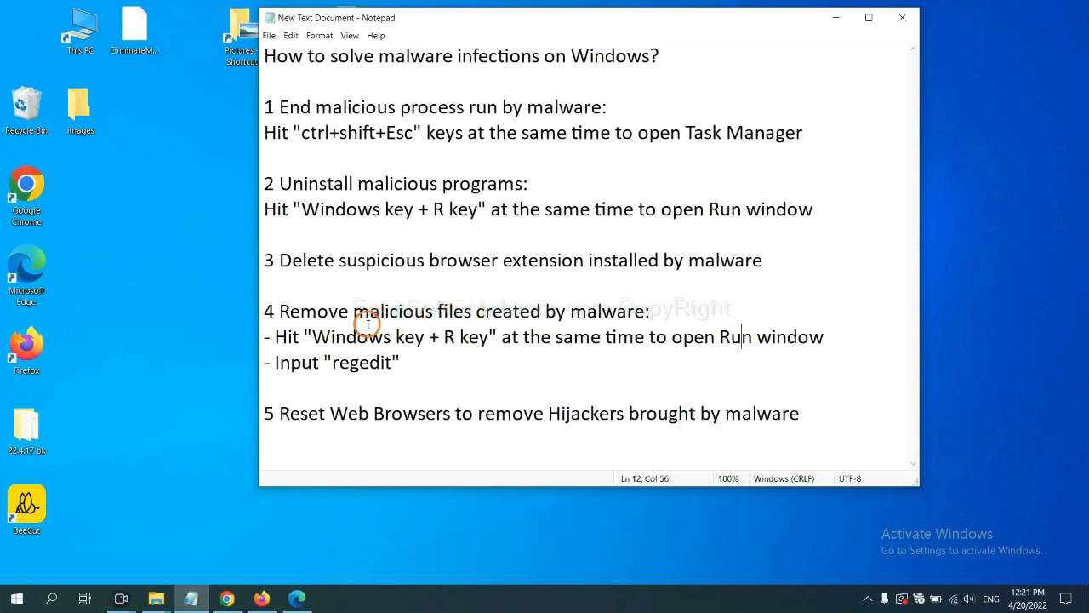
{"action": "mouse_move", "coordinate": [282, 337]}
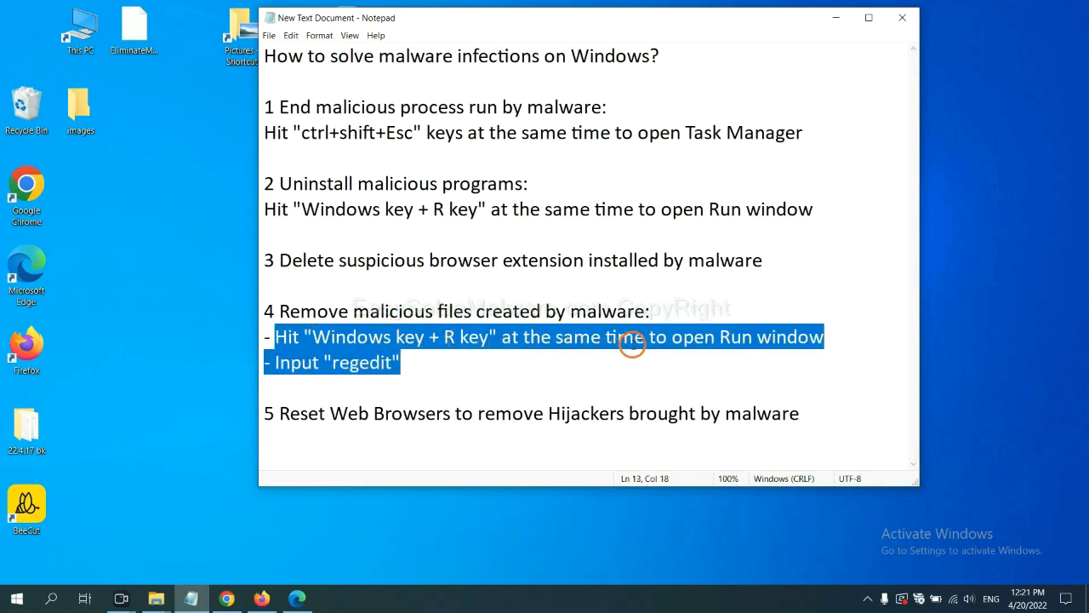
{"action": "key", "text": "Win+r"}
{"action": "type", "text": "regedit"}
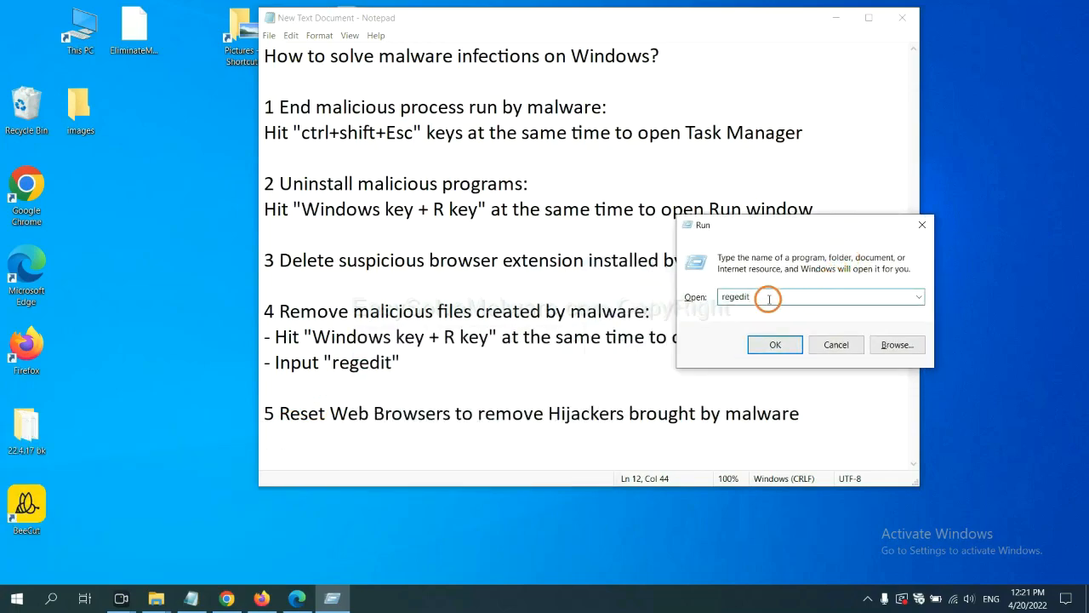
- Run a registry Find for the malware name, landing on the FEATURE_BROWSER_EMULATION key showing BeeCut.exe
{"action": "left_click", "coordinate": [776, 344]}
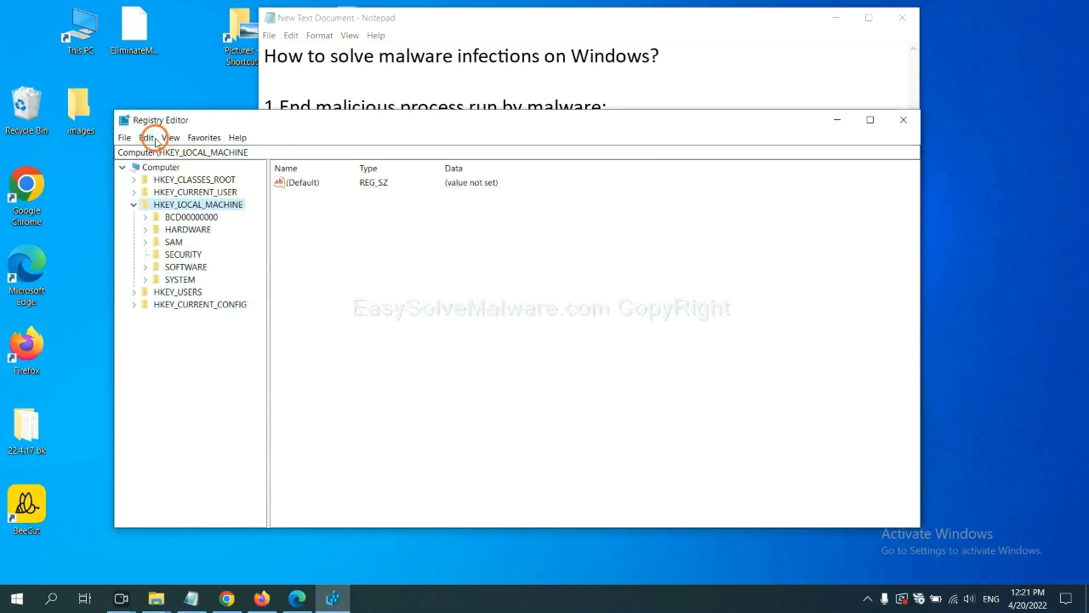
{"action": "left_click", "coordinate": [148, 137]}
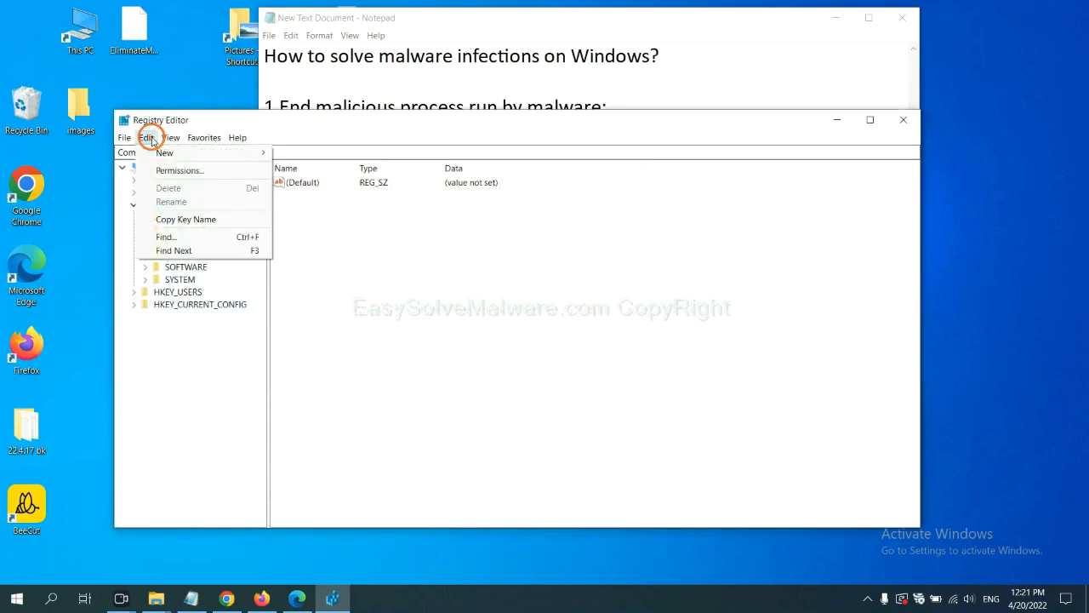
{"action": "mouse_move", "coordinate": [190, 237]}
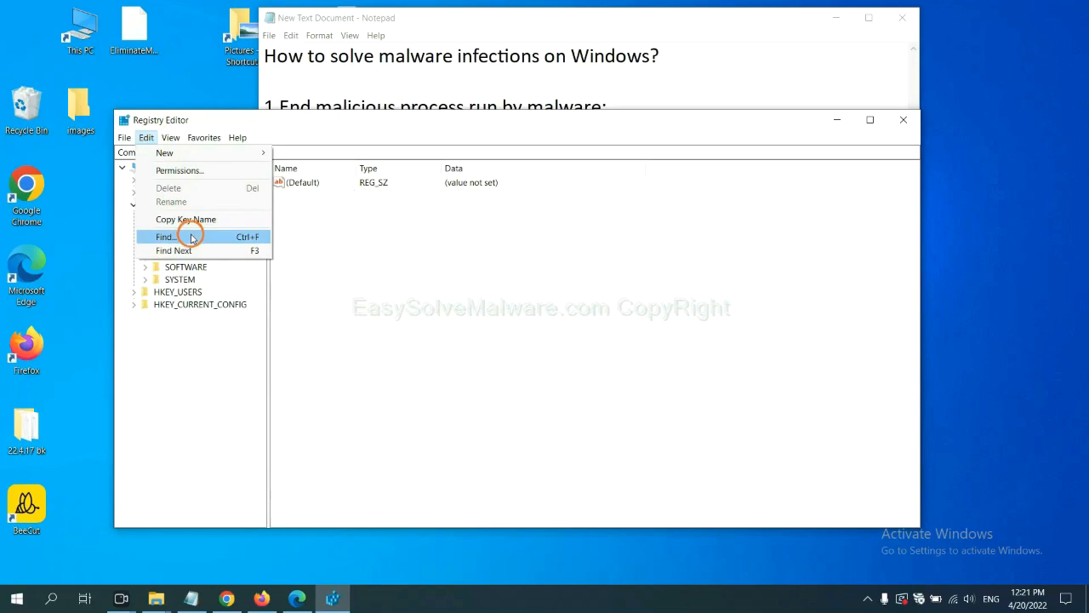
{"action": "left_click", "coordinate": [165, 237]}
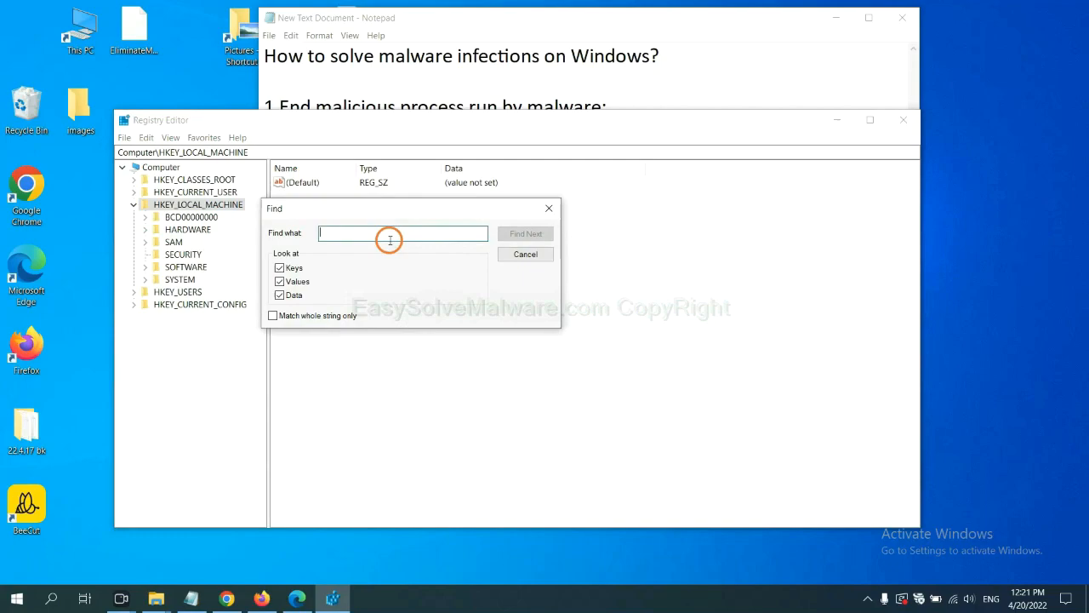
{"action": "mouse_move", "coordinate": [391, 236]}
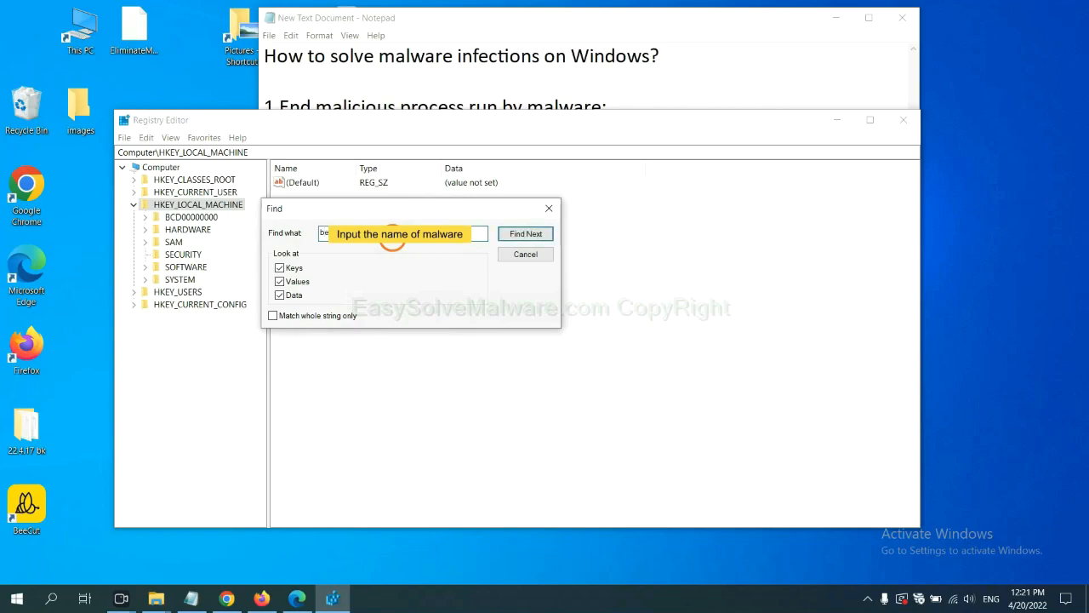
{"action": "left_click", "coordinate": [524, 233]}
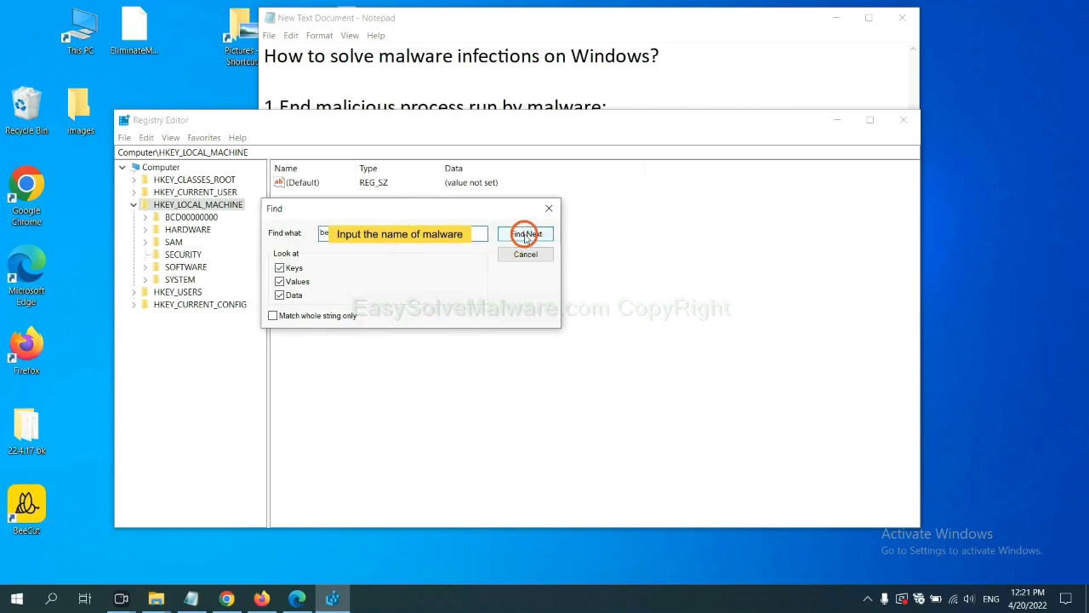
{"action": "left_click", "coordinate": [526, 233]}
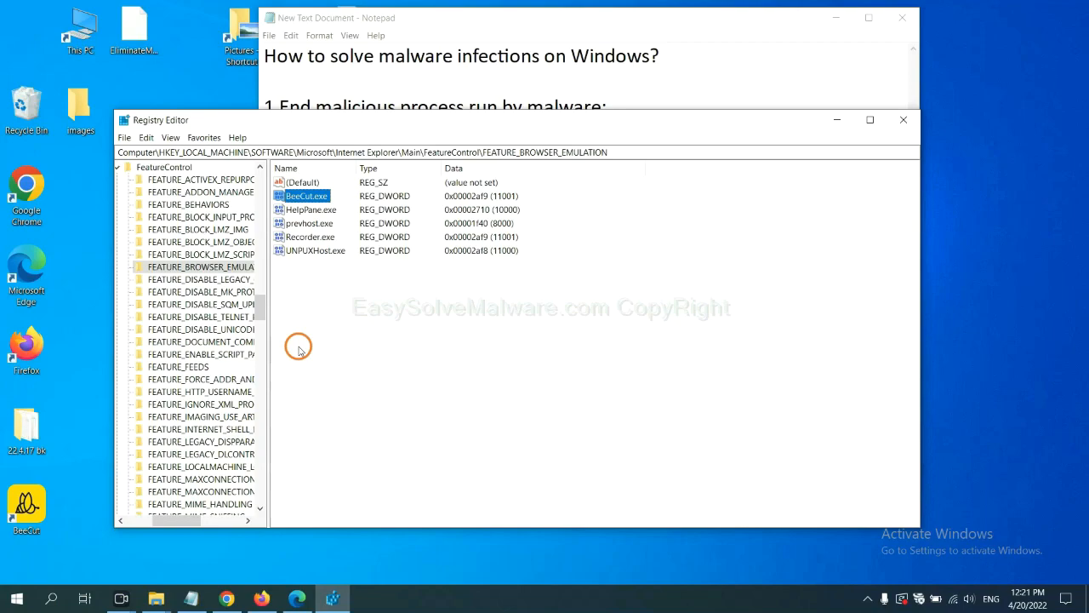
{"action": "right_click", "coordinate": [221, 265]}
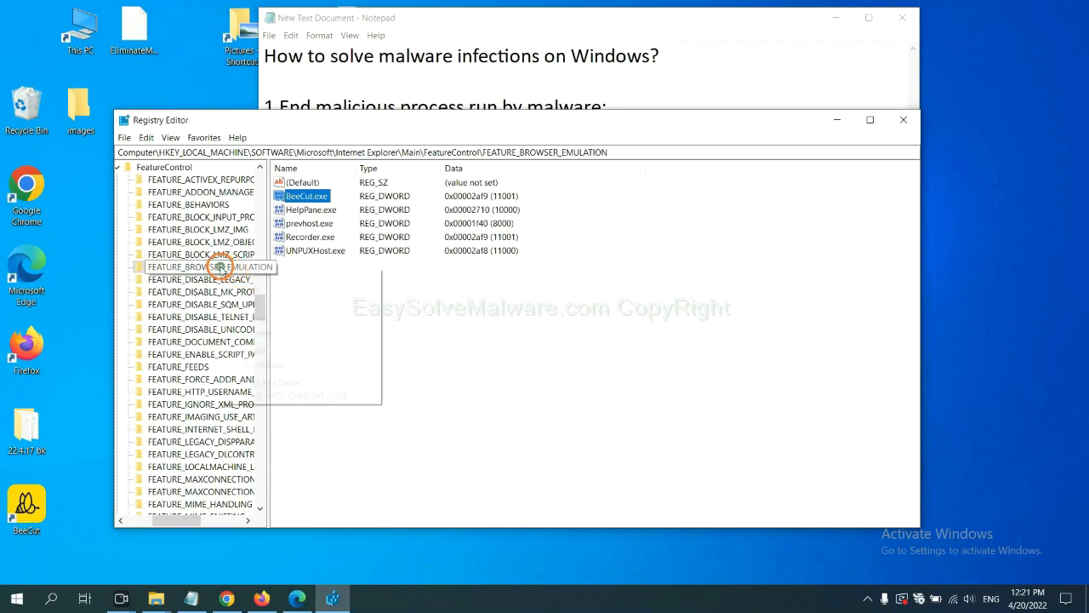
{"action": "right_click", "coordinate": [219, 265]}
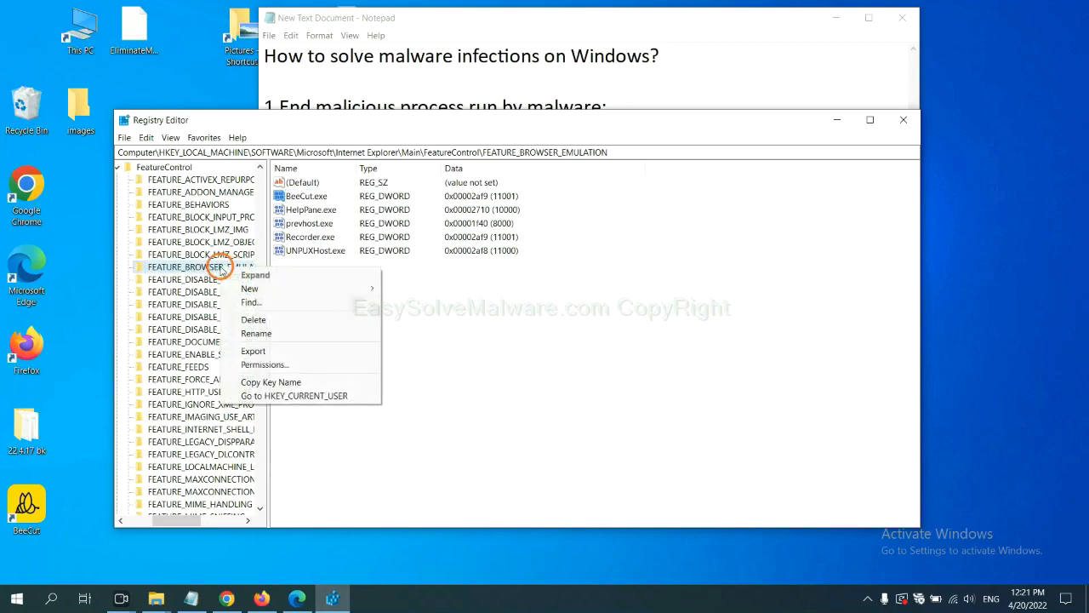
{"action": "mouse_move", "coordinate": [255, 320]}
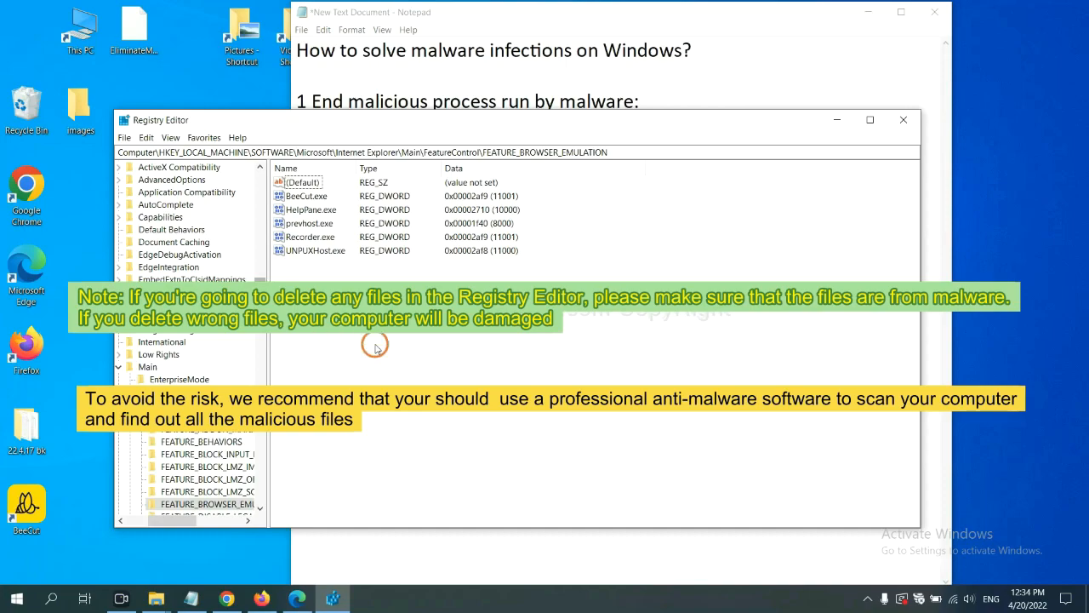
{"action": "mouse_move", "coordinate": [381, 347]}
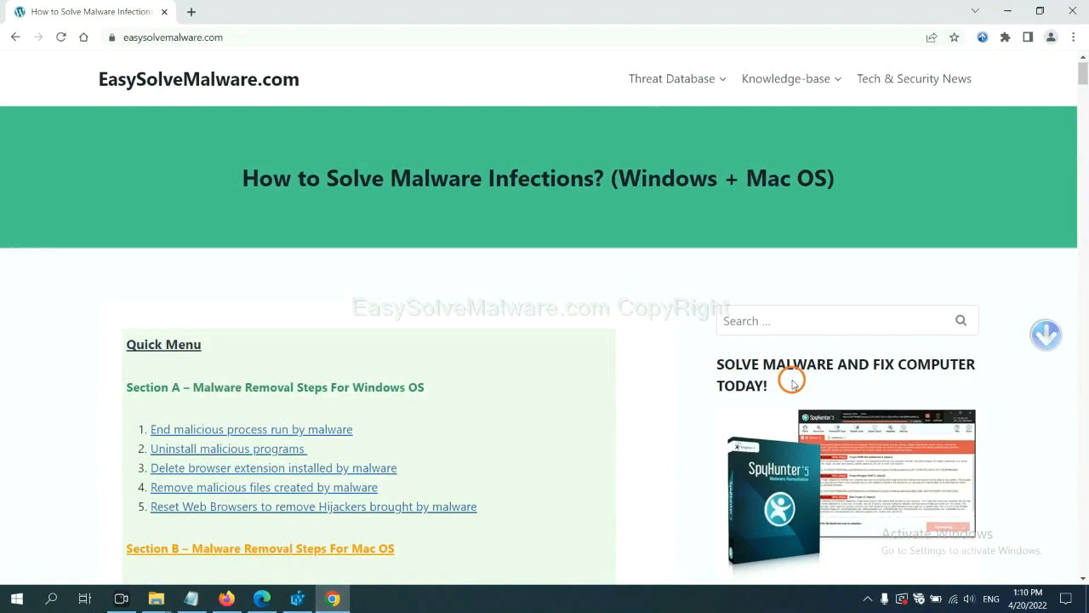
- Scroll the EasySolveMalware page down to the Quick Menu and download buttons
{"action": "scroll", "scroll_direction": "down", "scroll_amount": 3}
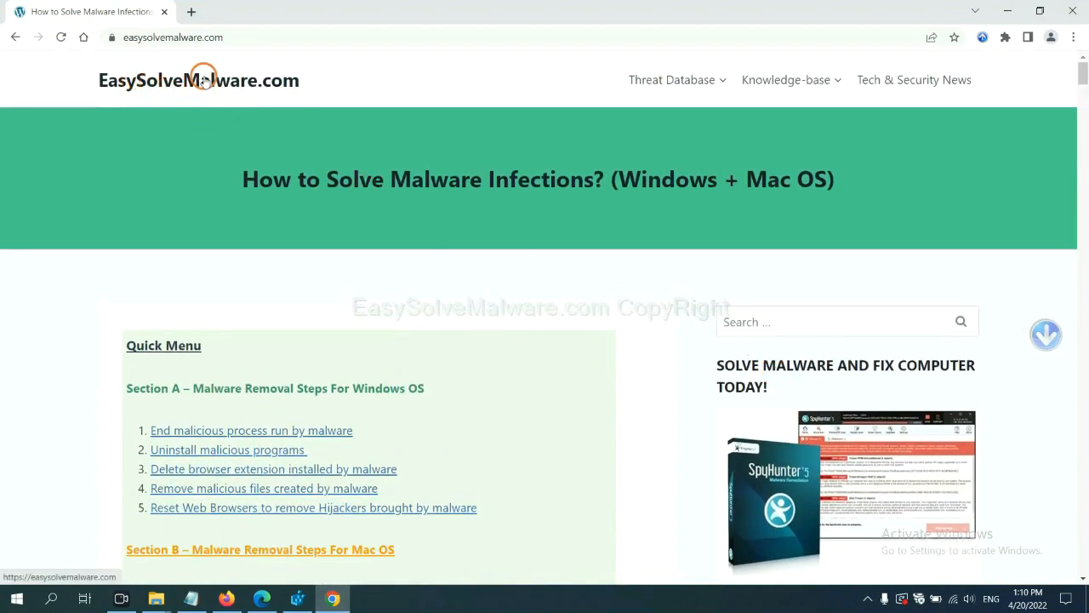
{"action": "scroll", "scroll_direction": "down", "scroll_amount": 3}
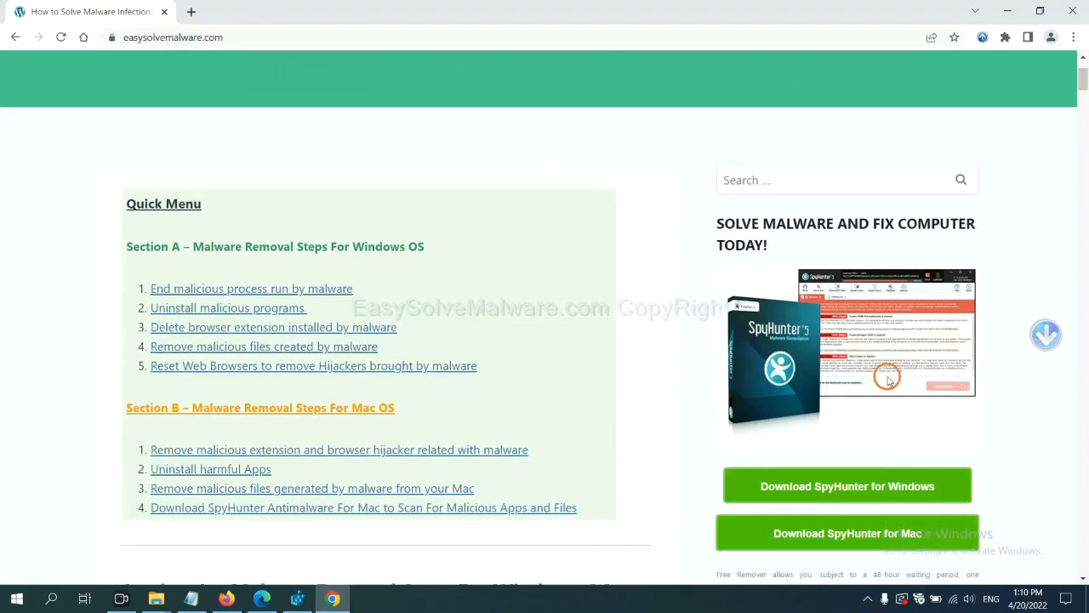
{"action": "scroll", "scroll_direction": "down", "scroll_amount": 3}
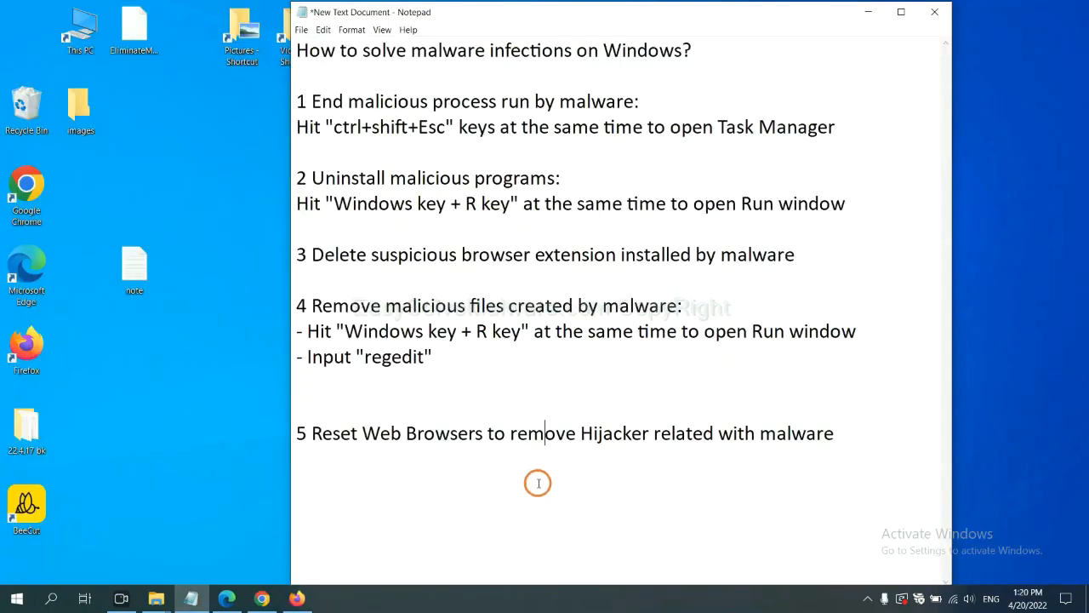
{"action": "mouse_move", "coordinate": [418, 456]}
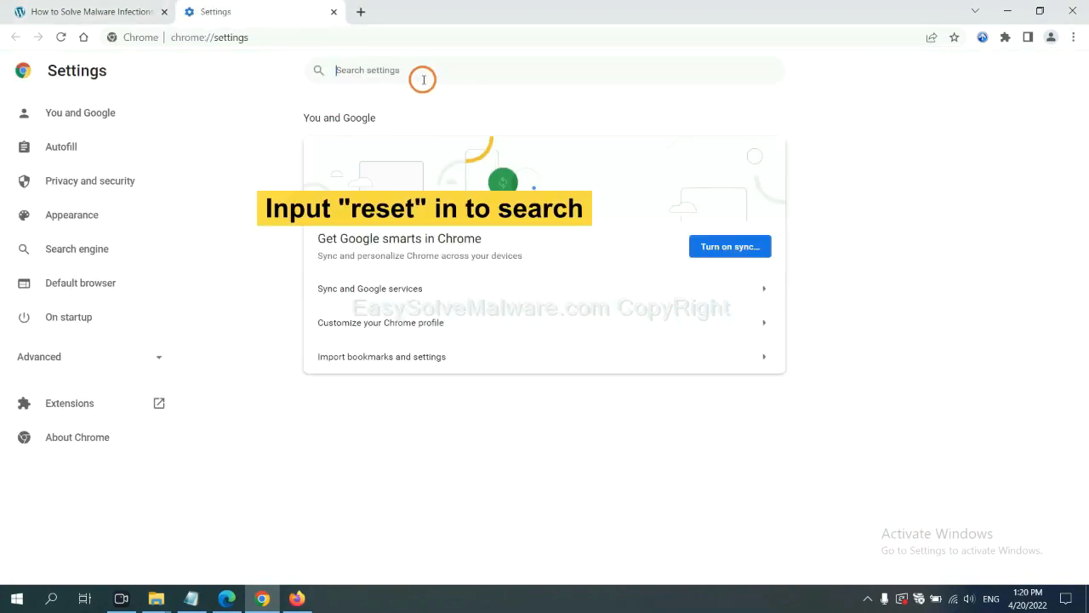
- Search Chrome settings for 'reset' and choose Restore settings to their original defaults
{"action": "type", "text": "reset"}
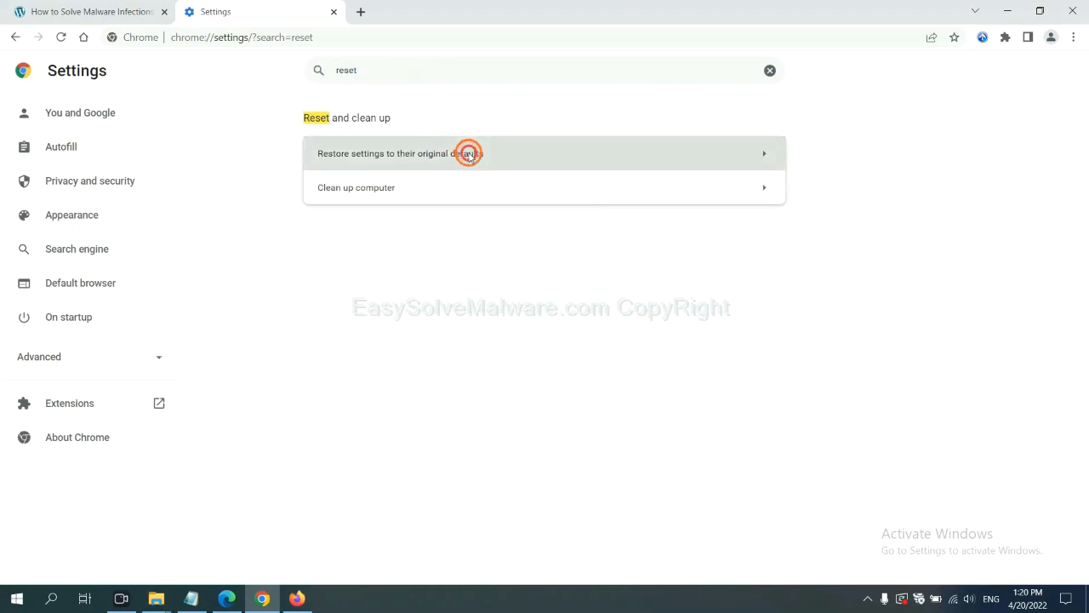
{"action": "left_click", "coordinate": [468, 153]}
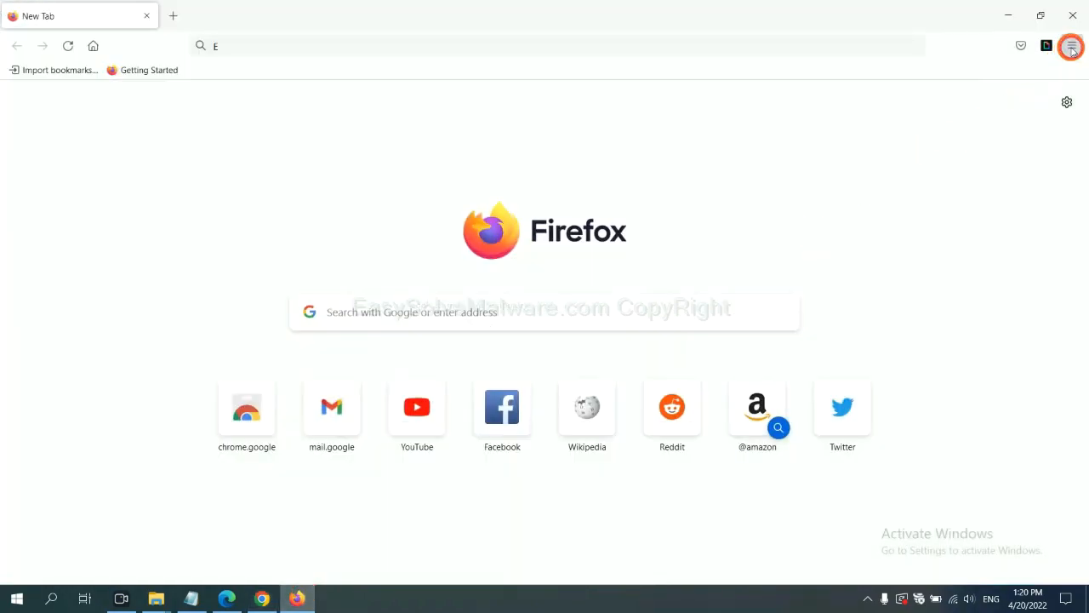
- Reach Firefox's Troubleshooting Information page via Help and start Refresh Firefox
{"action": "left_click", "coordinate": [1072, 46]}
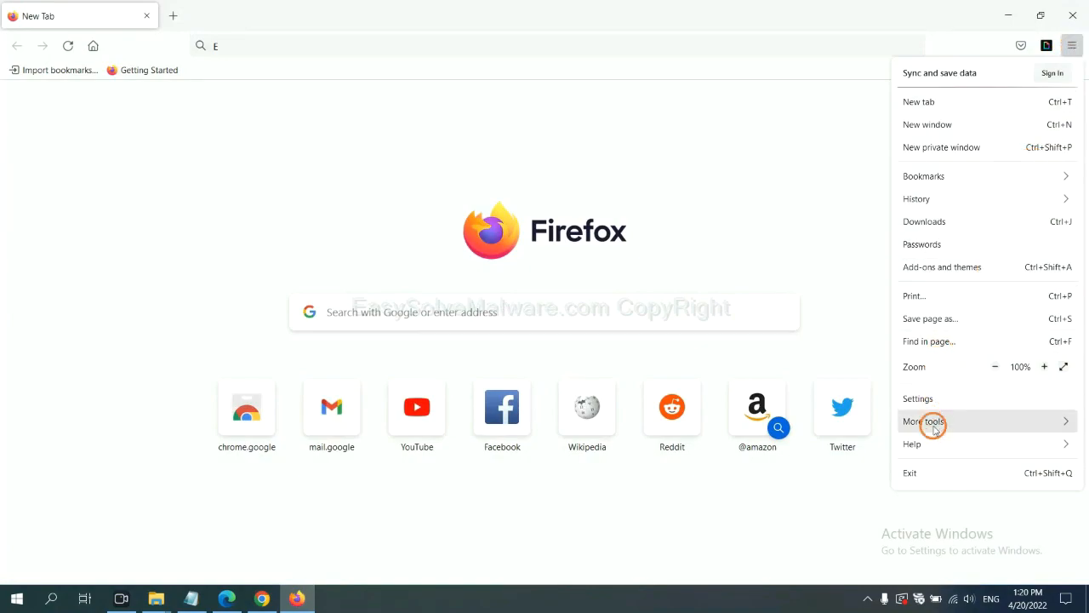
{"action": "left_click", "coordinate": [912, 444]}
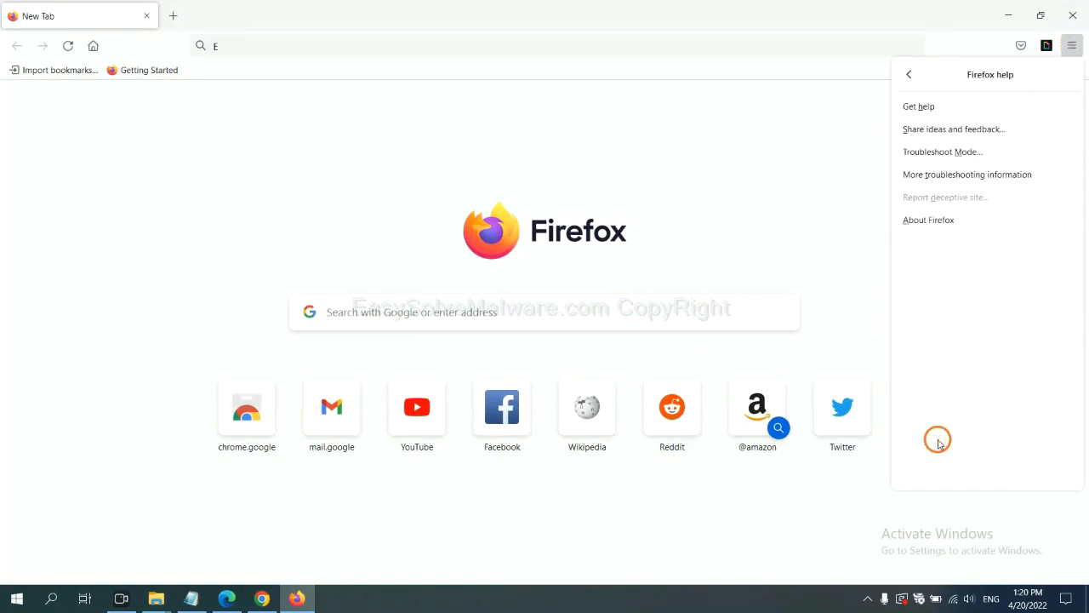
{"action": "mouse_move", "coordinate": [956, 173]}
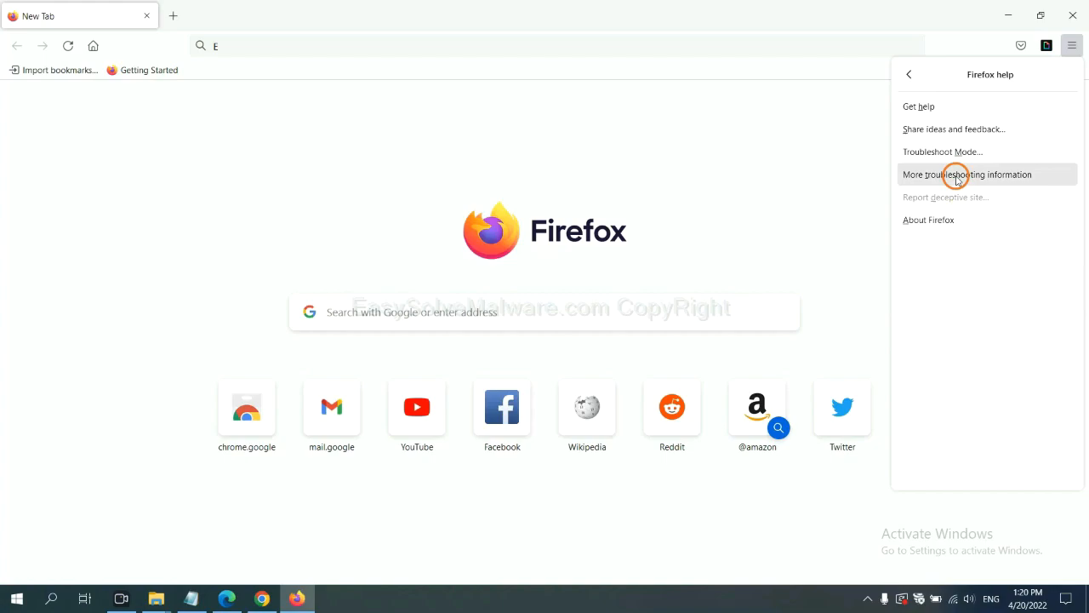
{"action": "left_click", "coordinate": [967, 174]}
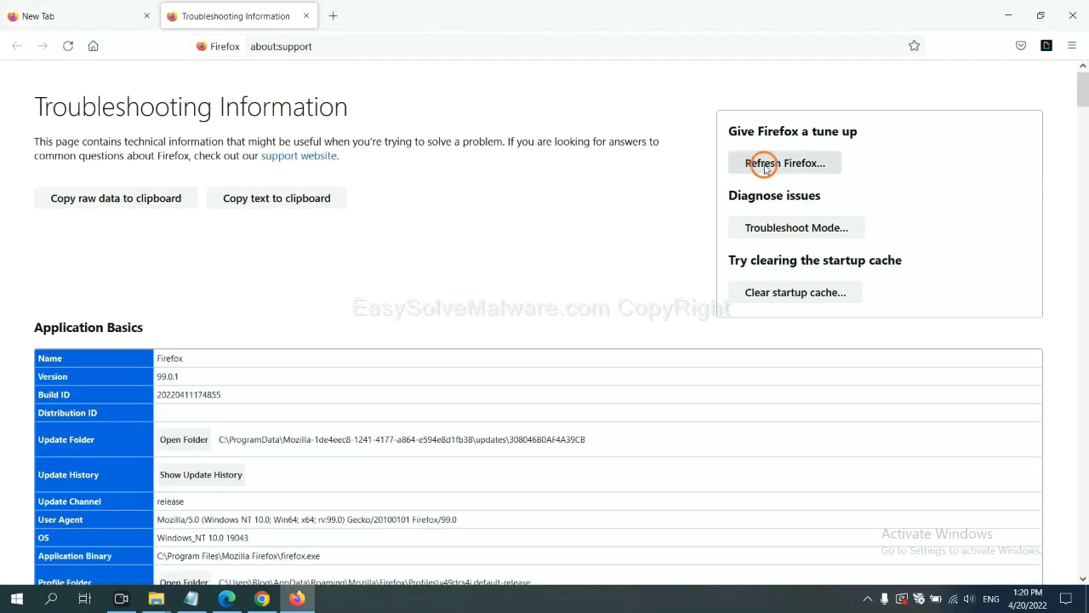
{"action": "left_click", "coordinate": [783, 163]}
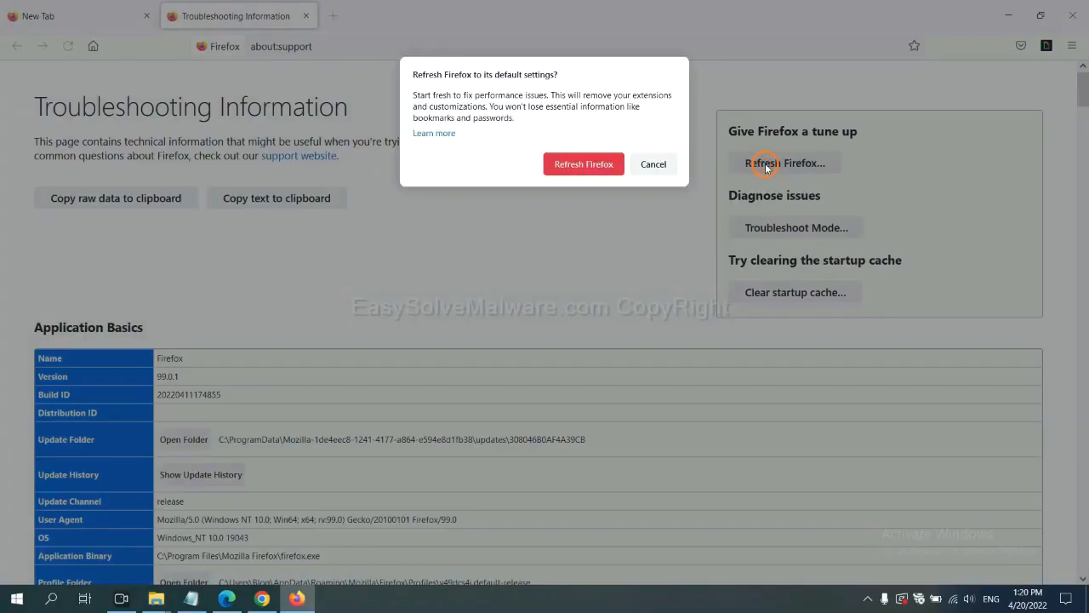
{"action": "mouse_move", "coordinate": [418, 303]}
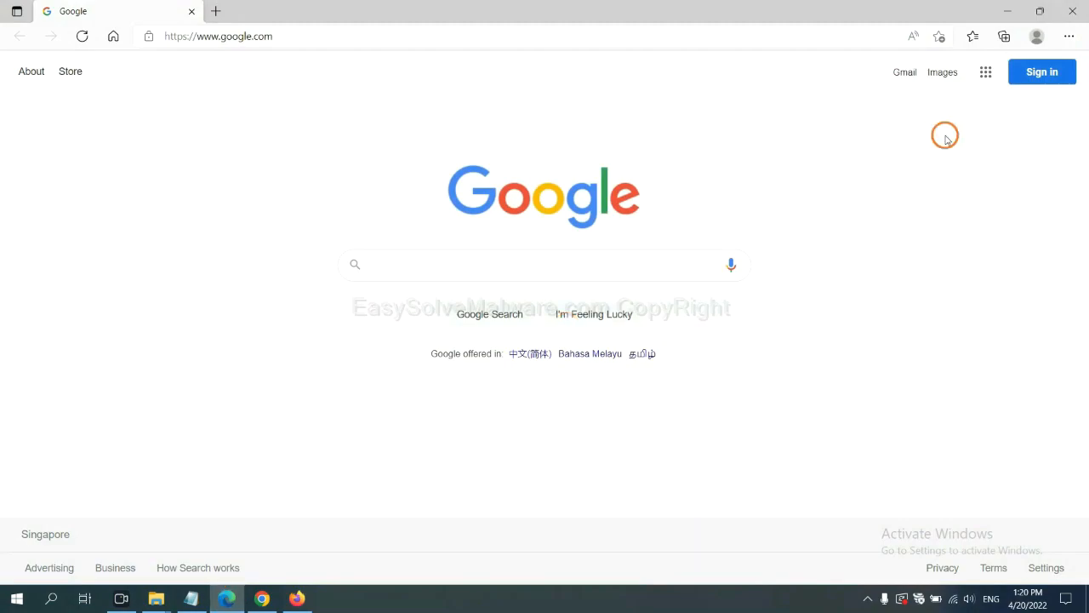
{"action": "mouse_move", "coordinate": [1067, 38]}
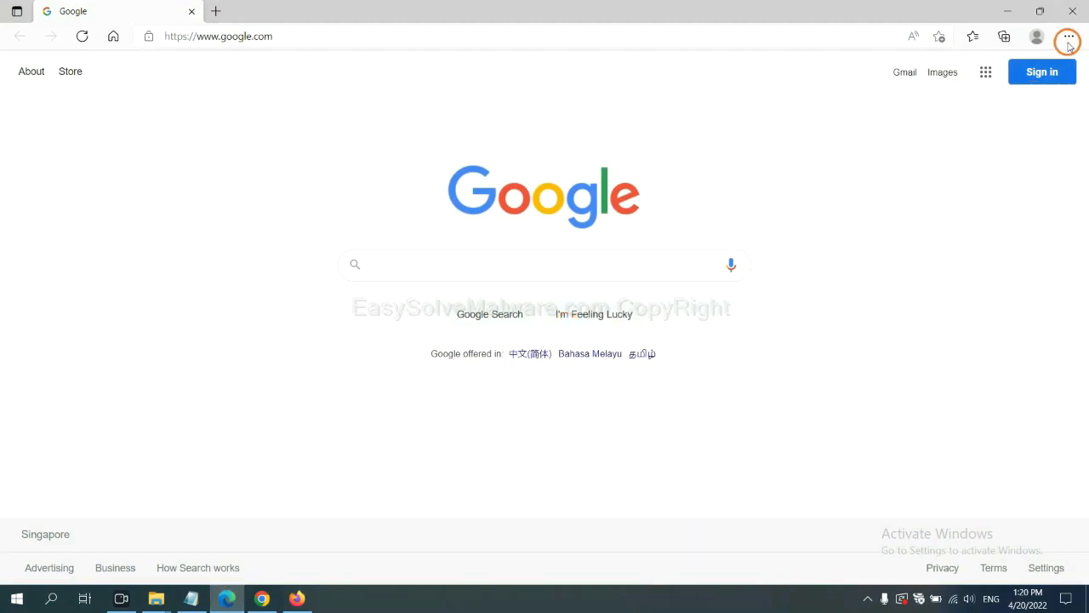
- Search Edge settings for 're' and choose Restore settings to their default values
{"action": "left_click", "coordinate": [1069, 37]}
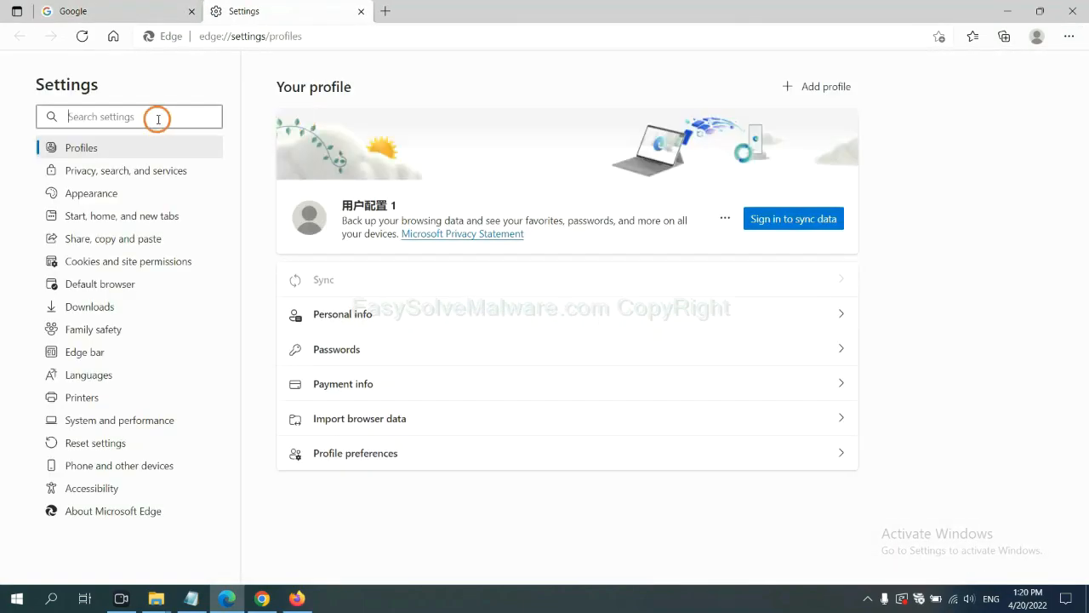
{"action": "type", "text": "reset"}
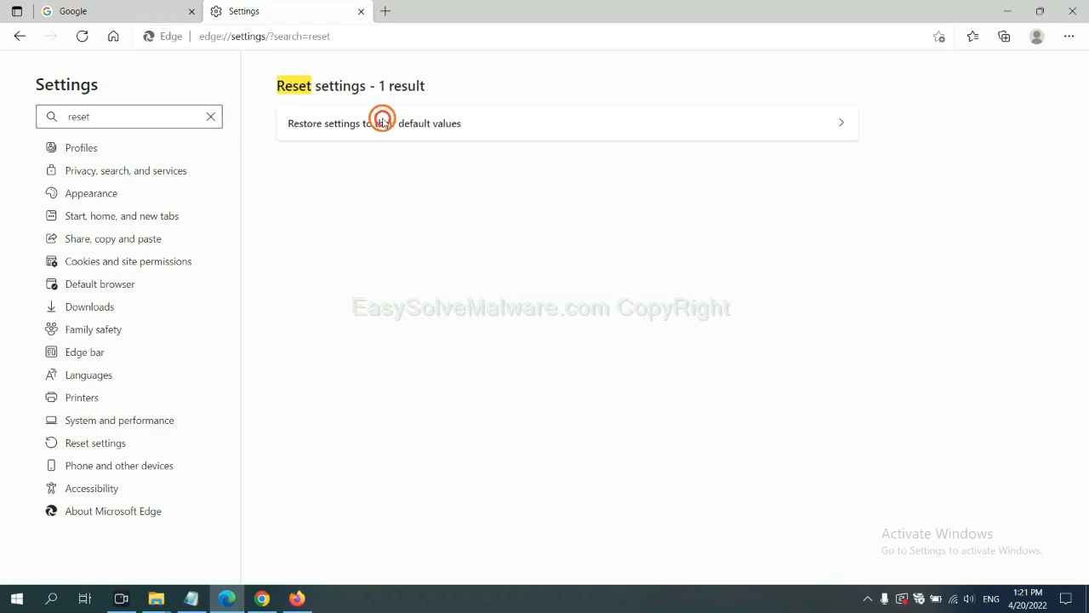
{"action": "left_click", "coordinate": [381, 122]}
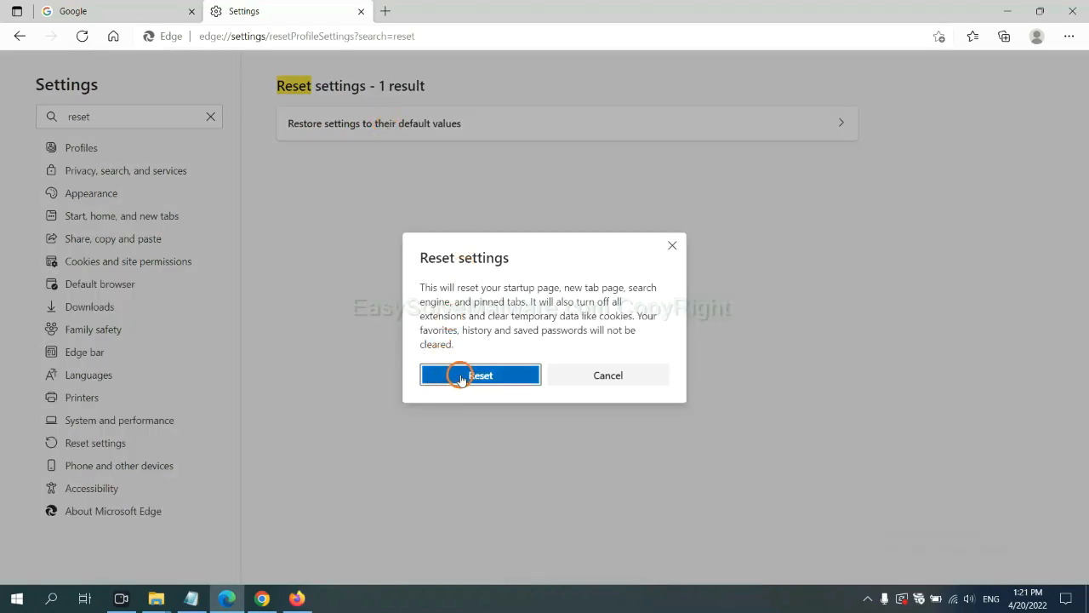